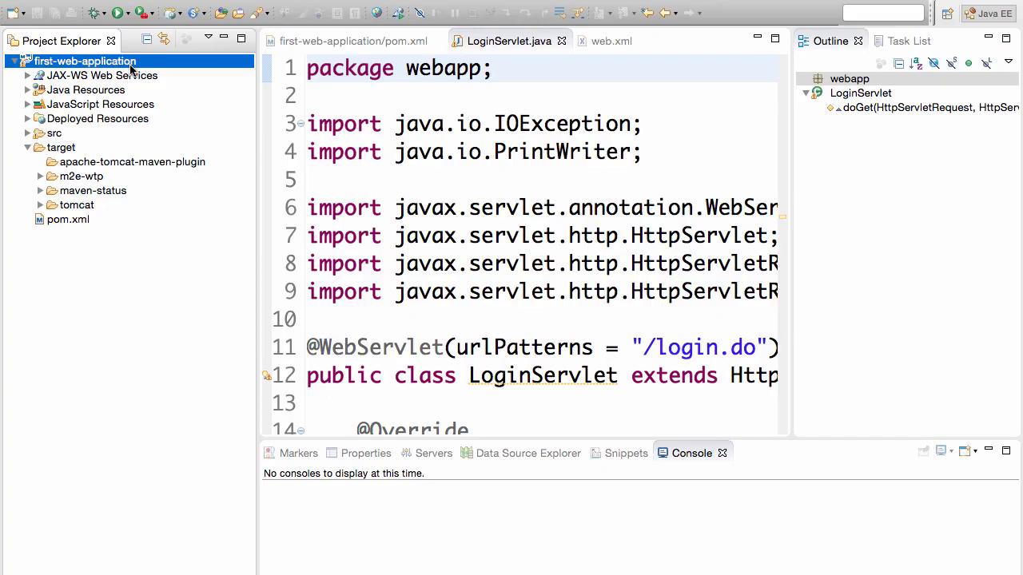
# Launch a Maven debug build with goal tomcat7:run to start Tomcat on localhost:8080
pyautogui.rightClick(86, 61)
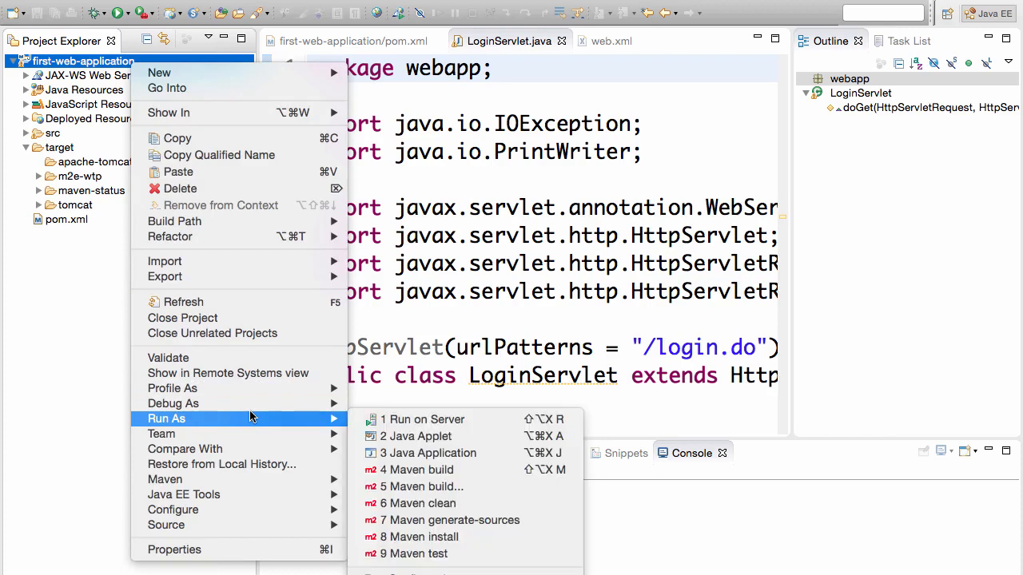
pyautogui.moveTo(173, 403)
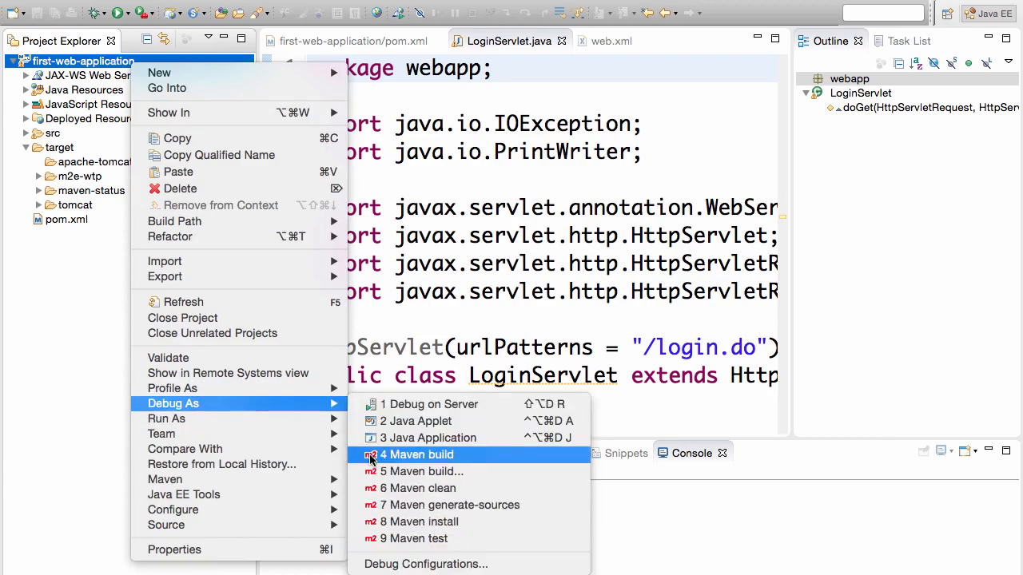
pyautogui.click(422, 472)
pyautogui.write('tomcat7:run')
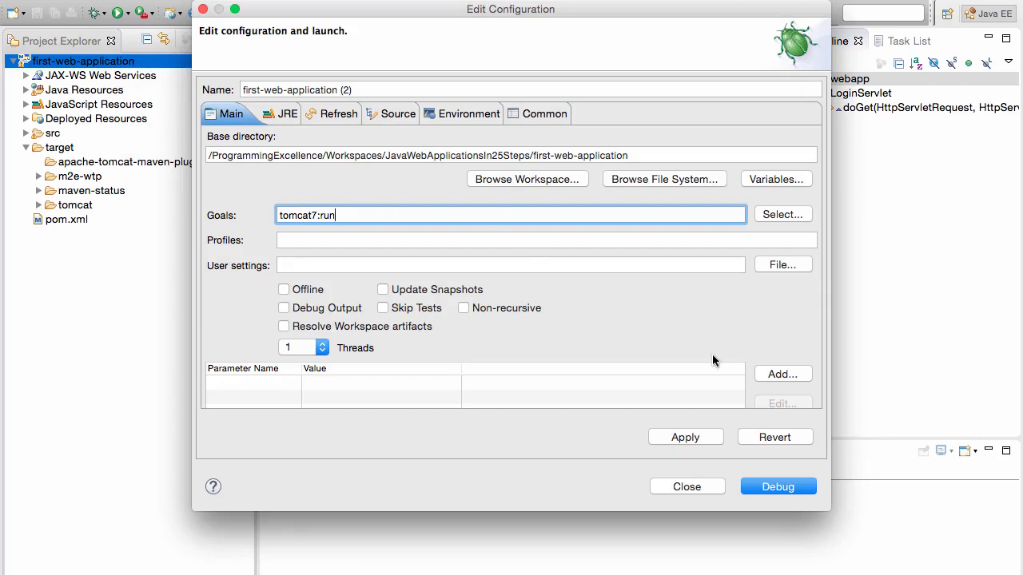
pyautogui.moveTo(682, 358)
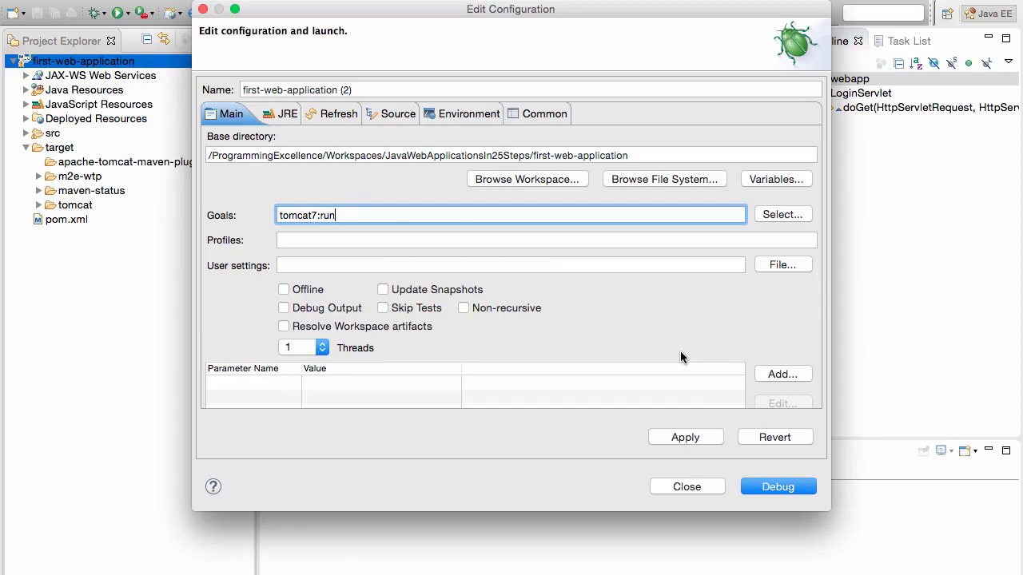
pyautogui.click(777, 486)
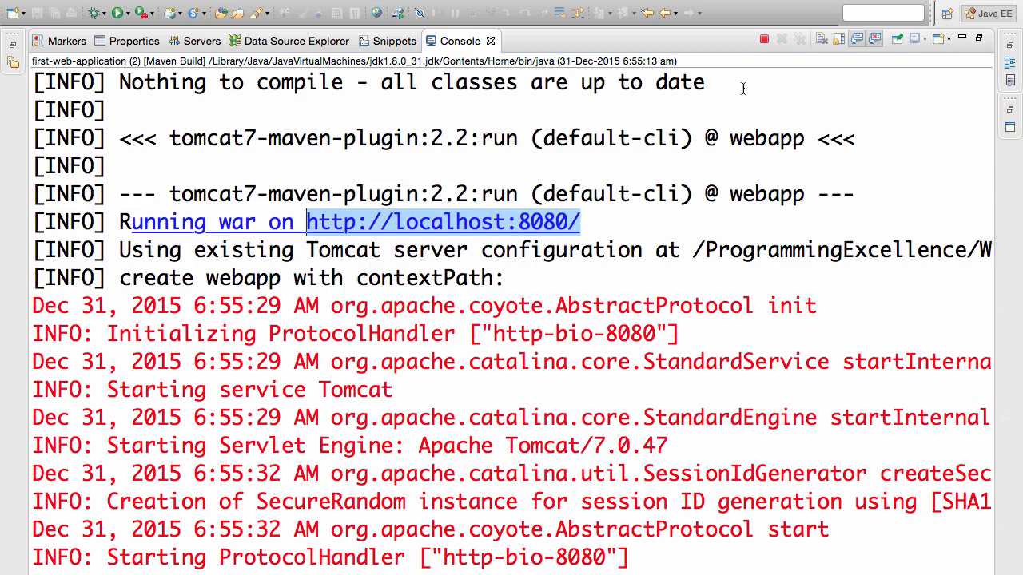
pyautogui.moveTo(597, 183)
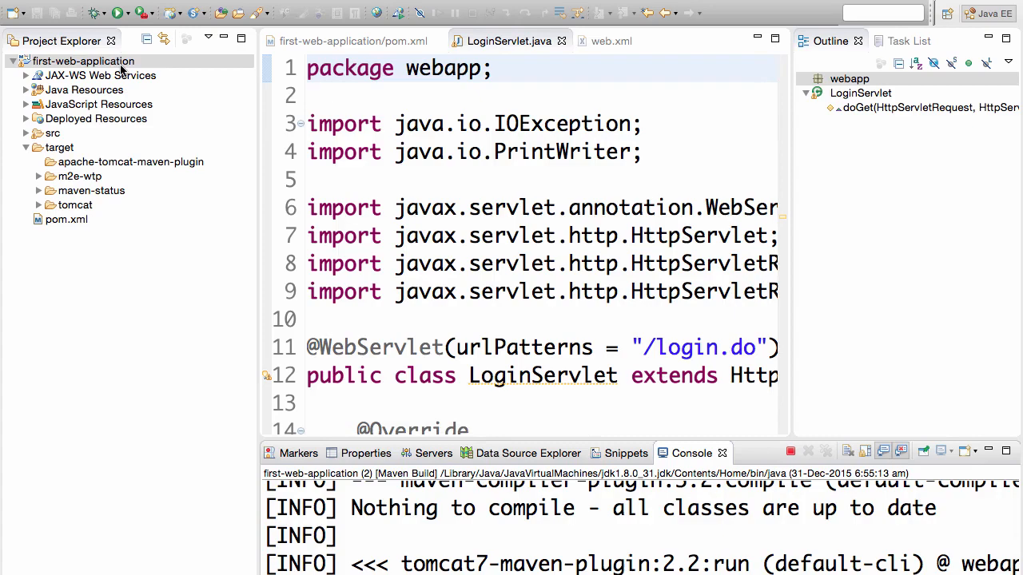
# Run a second tomcat7:run build, see the port 8080 in-use error, and return to the first build's console
pyautogui.rightClick(83, 61)
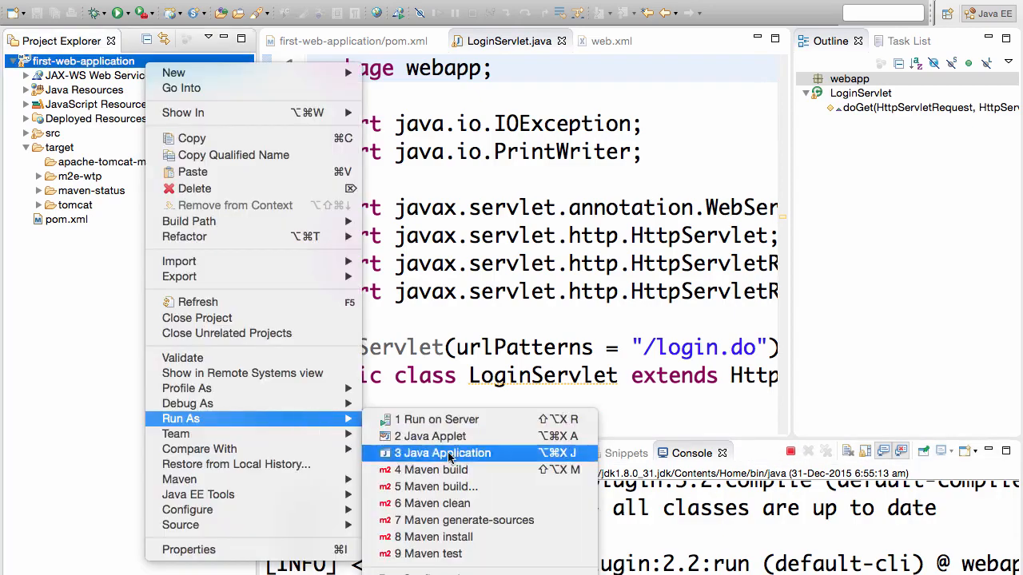
pyautogui.click(443, 453)
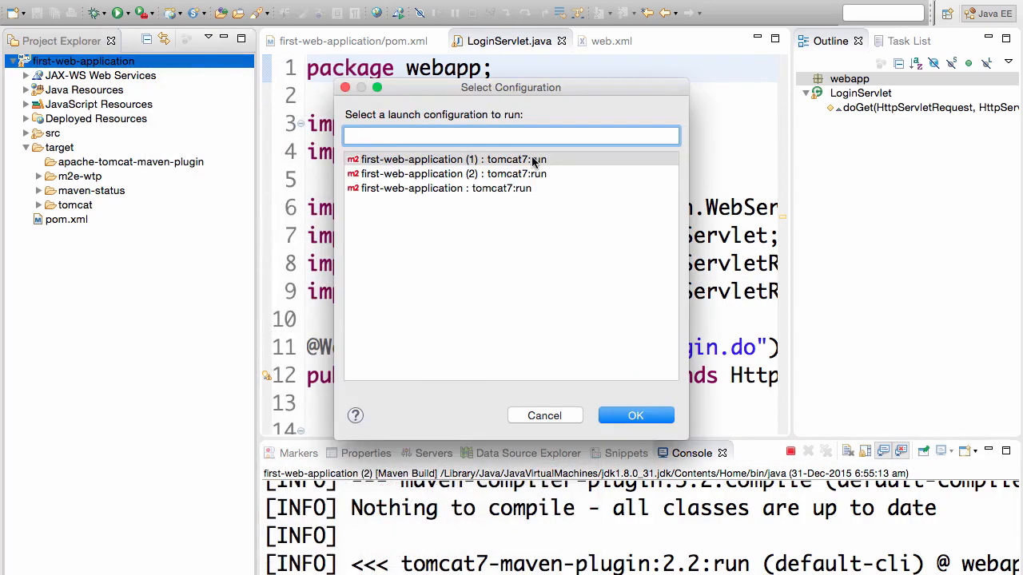
pyautogui.click(636, 415)
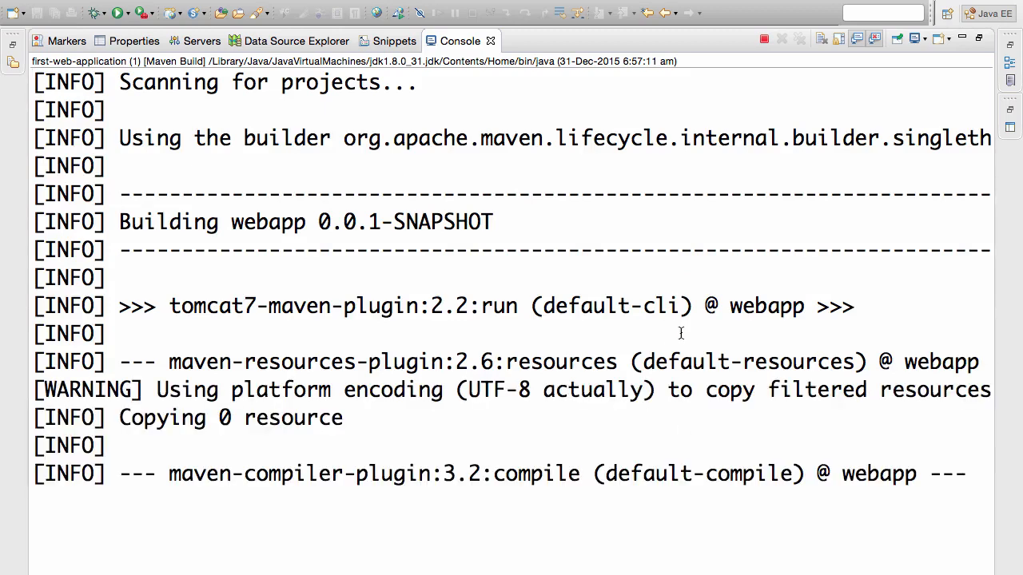
pyautogui.scroll(-3)
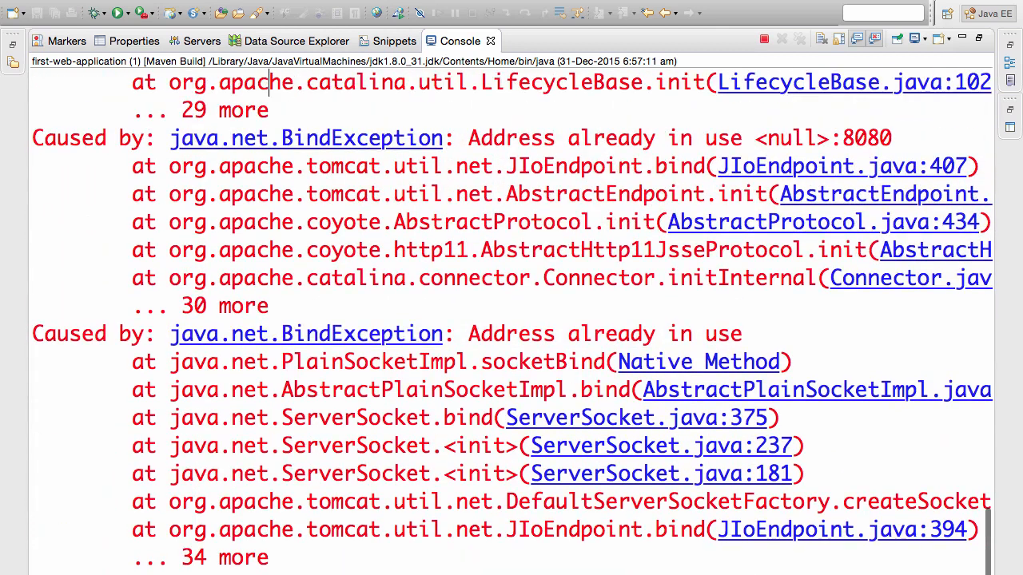
pyautogui.click(763, 39)
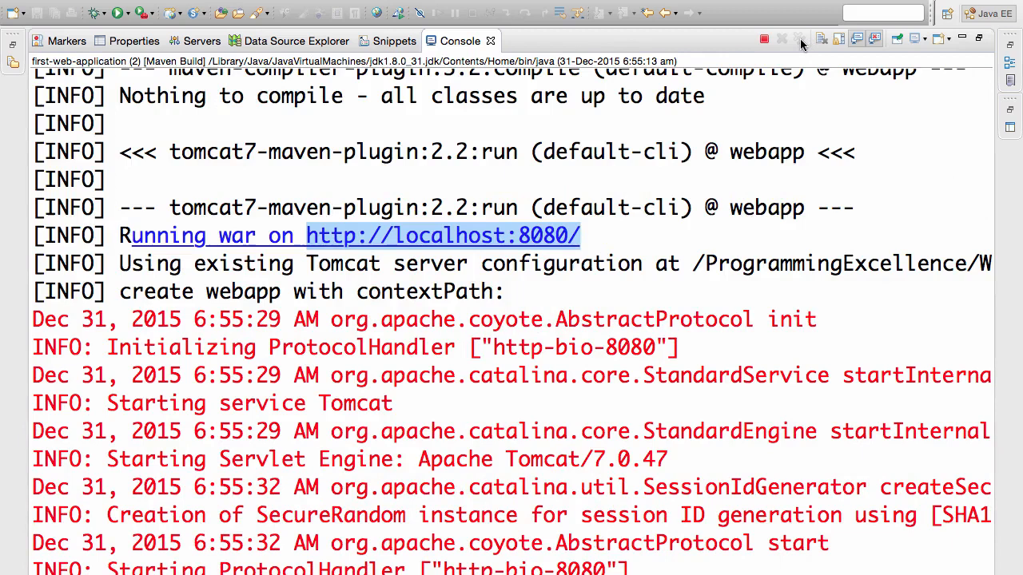
pyautogui.moveTo(802, 40)
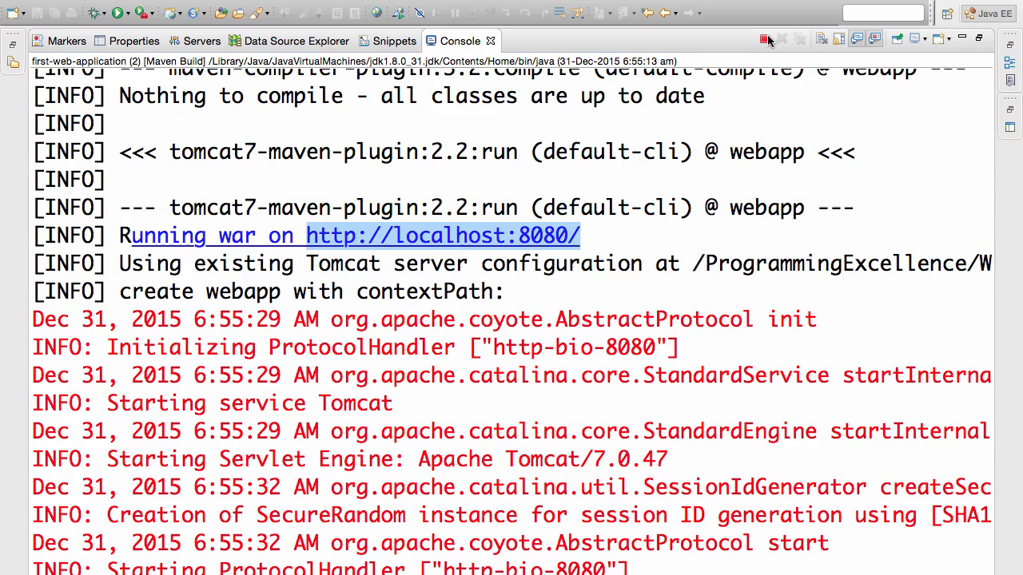
pyautogui.moveTo(763, 38)
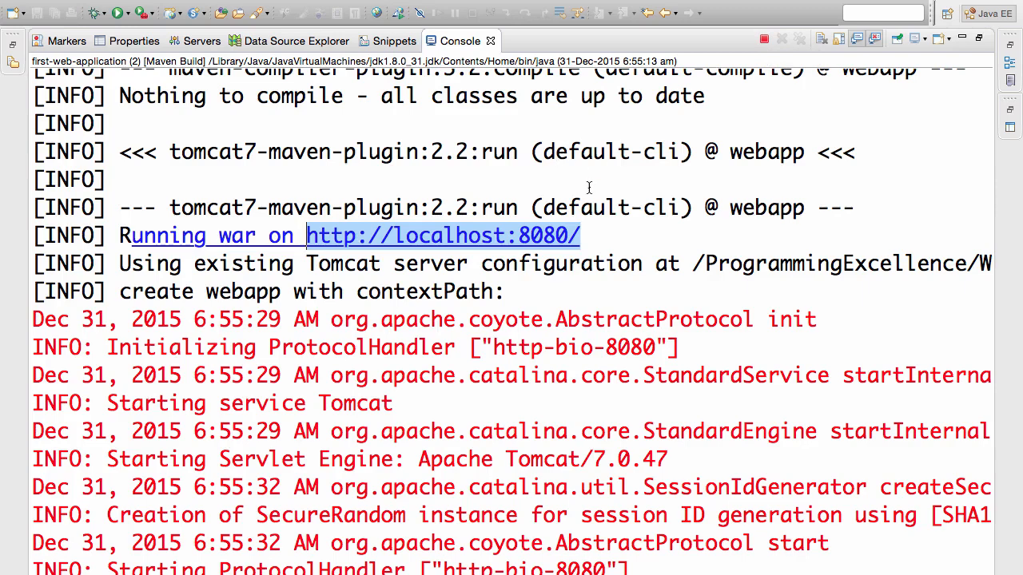
pyautogui.moveTo(551, 111)
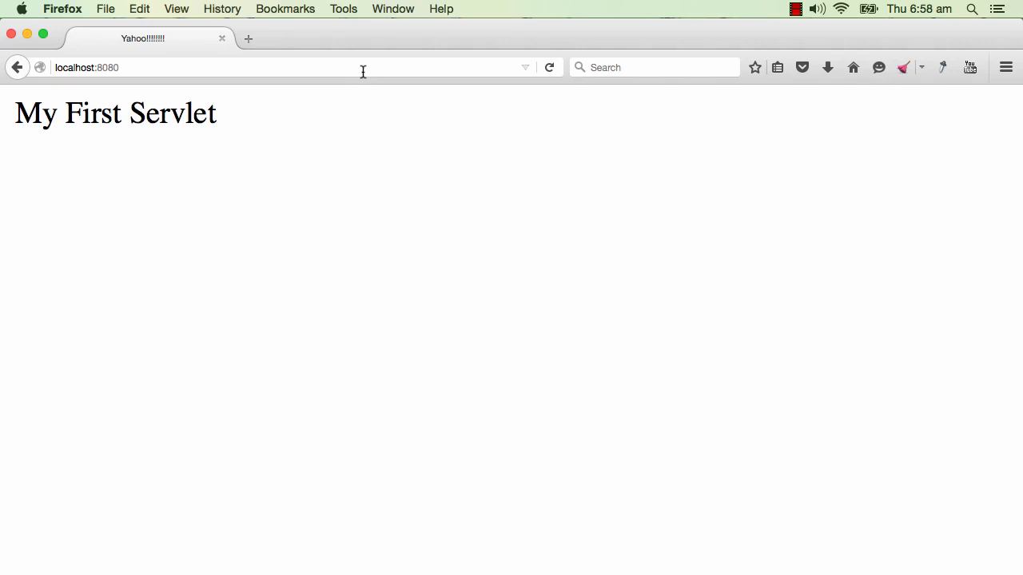
pyautogui.moveTo(238, 126)
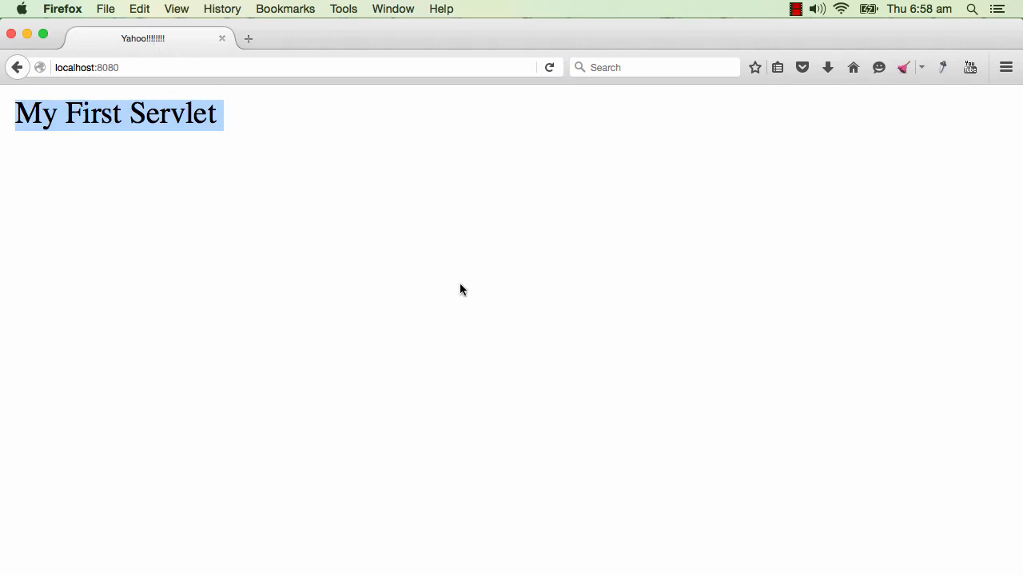
pyautogui.moveTo(459, 294)
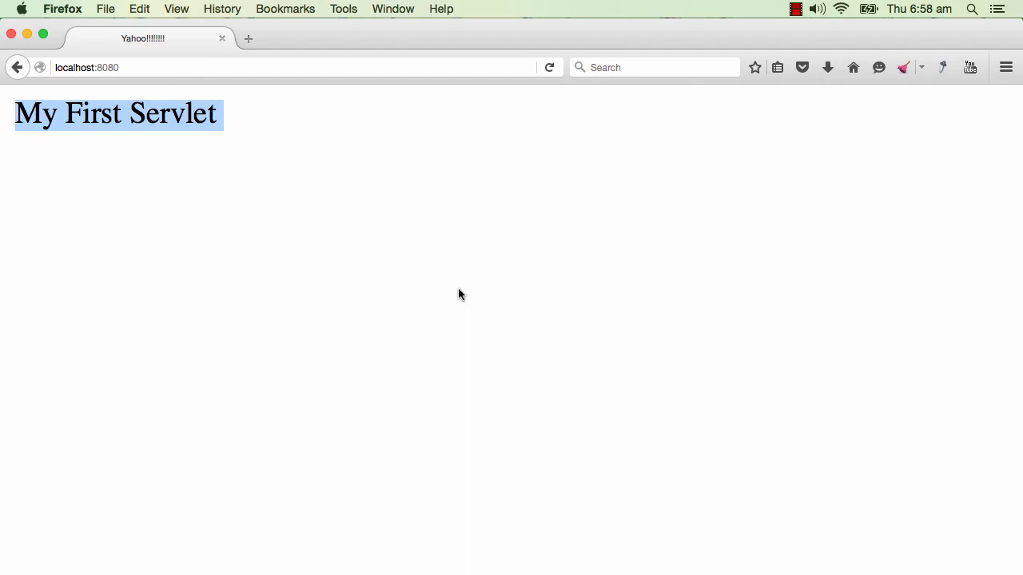
# Inspect the 'My First Servlet' heading element in the page inspector
pyautogui.rightClick(459, 294)
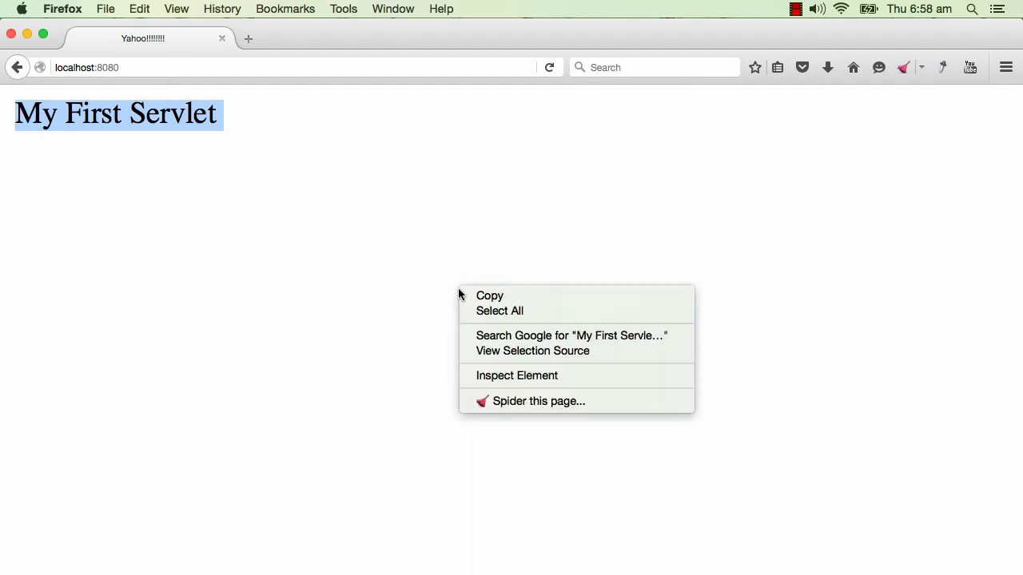
pyautogui.moveTo(527, 375)
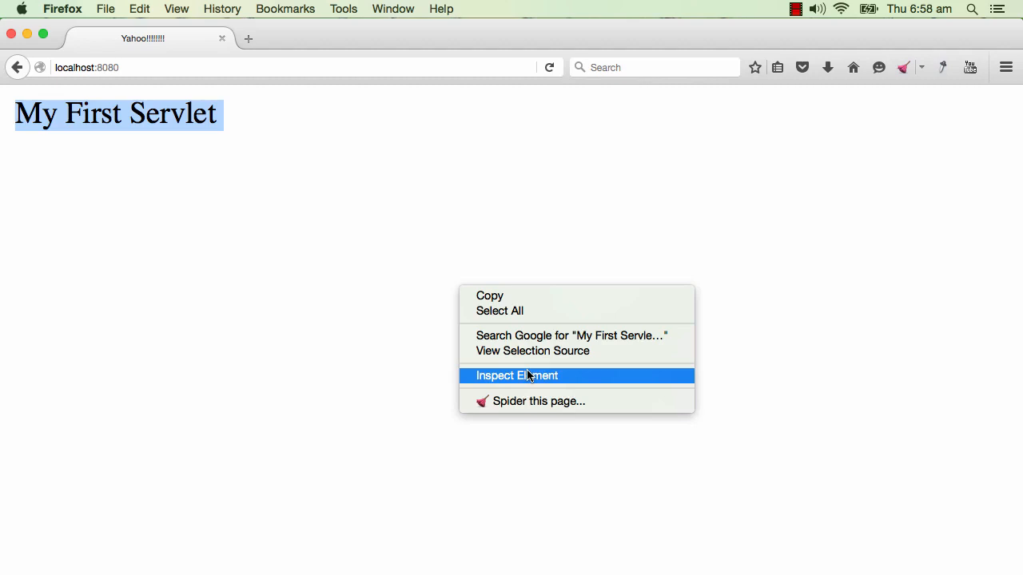
pyautogui.moveTo(528, 379)
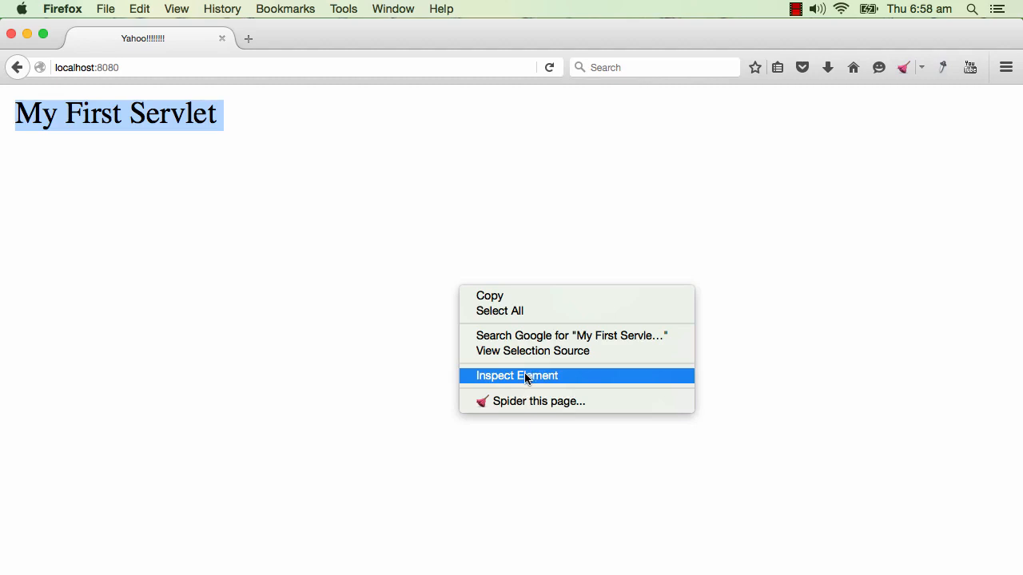
pyautogui.click(516, 375)
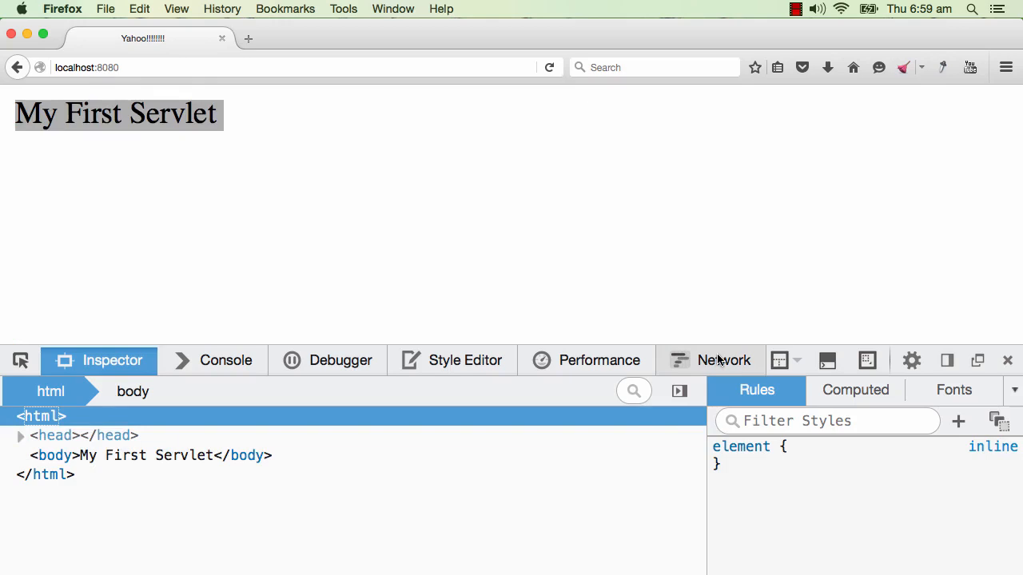
# Record the page reload in the Network monitor and select the GET request to localhost:8080
pyautogui.click(723, 361)
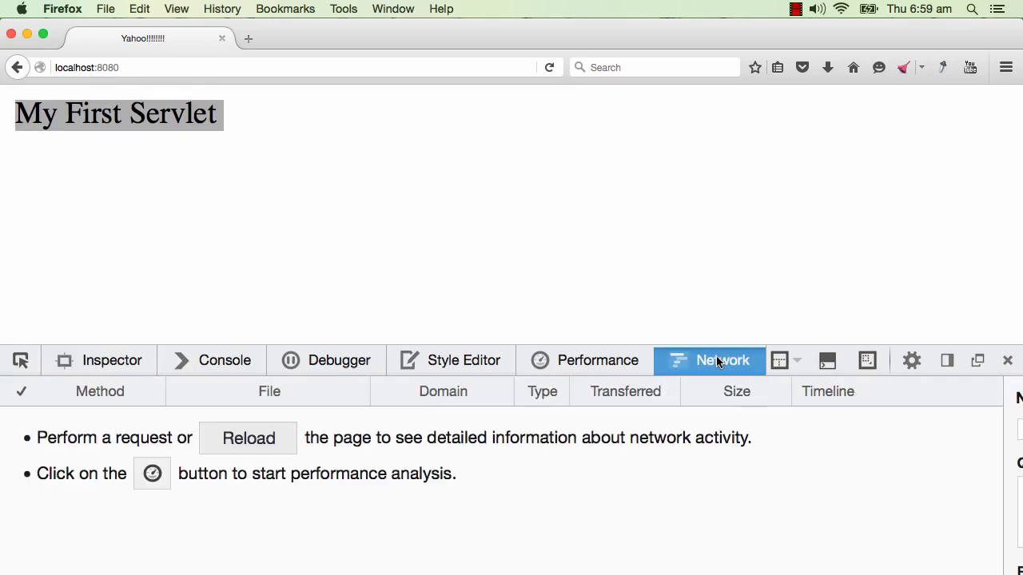
pyautogui.moveTo(721, 361)
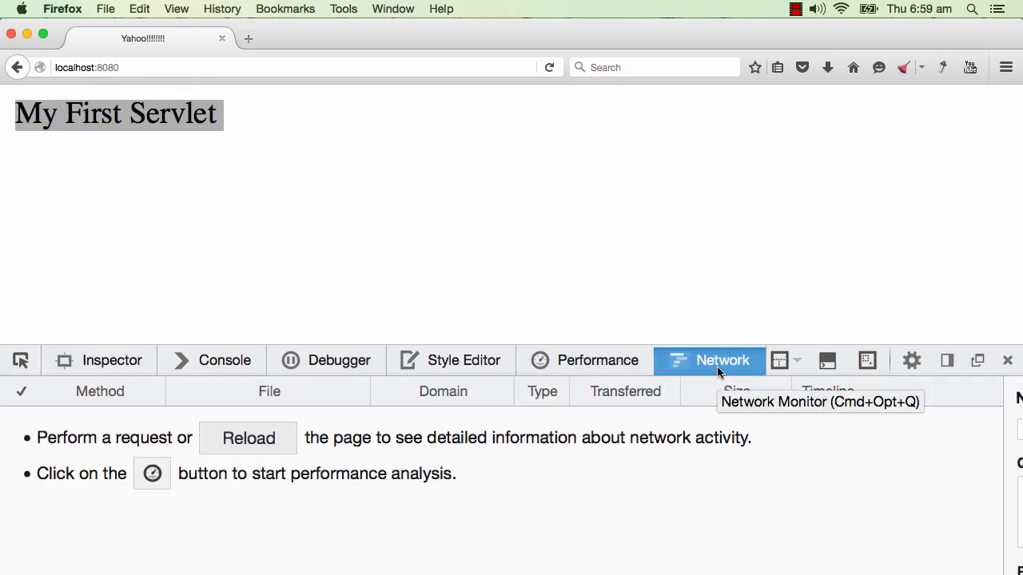
pyautogui.moveTo(248, 438)
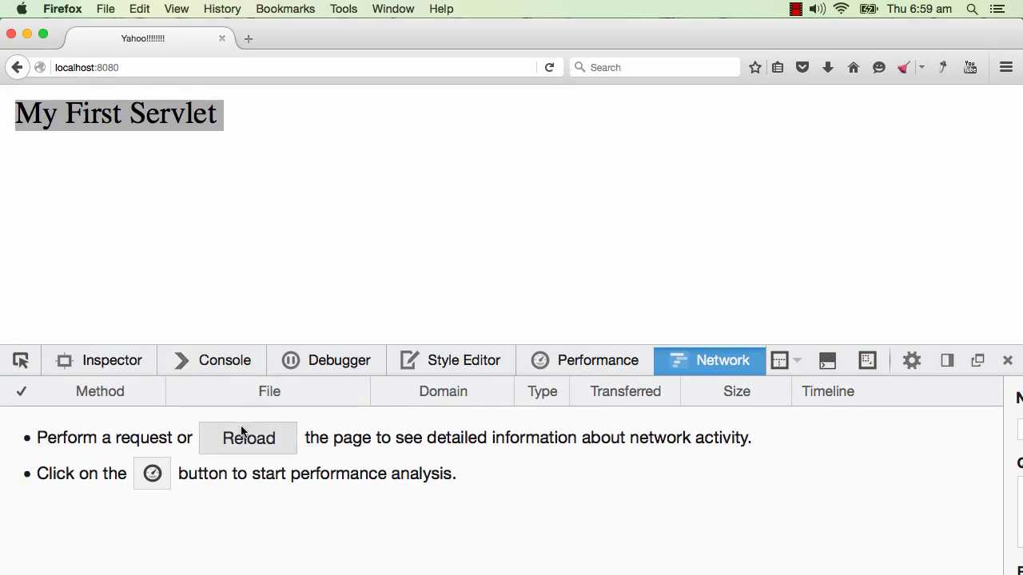
pyautogui.click(247, 437)
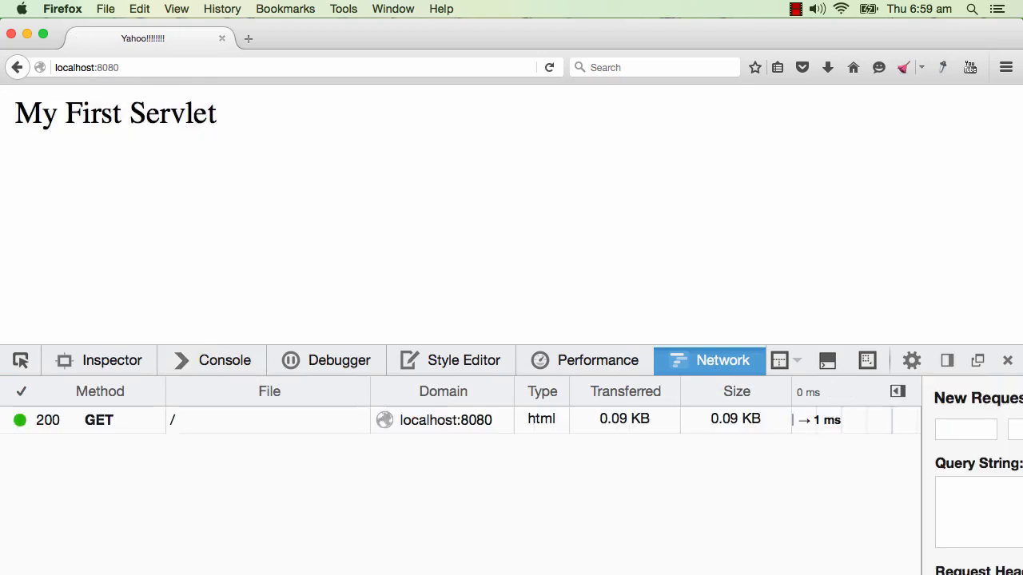
pyautogui.click(99, 418)
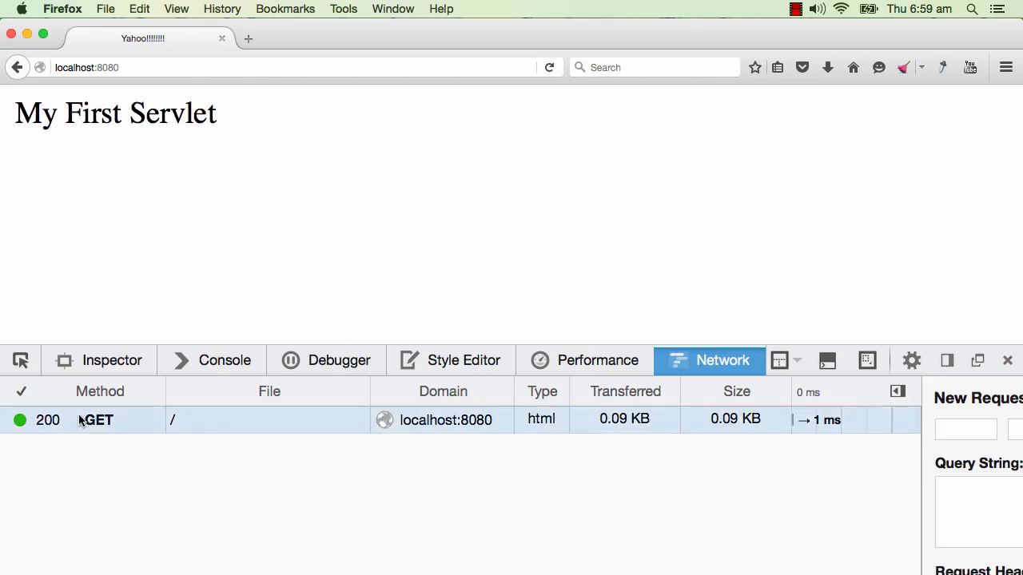
pyautogui.click(1006, 361)
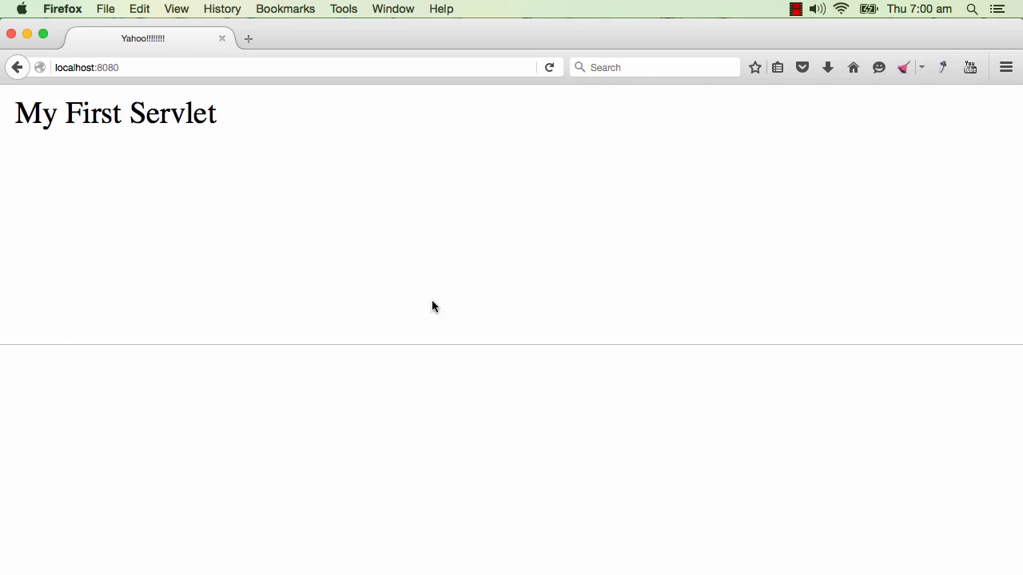
# Reopen developer tools with F12, reload, and show the GET request's 200 OK headers
pyautogui.press('F12')
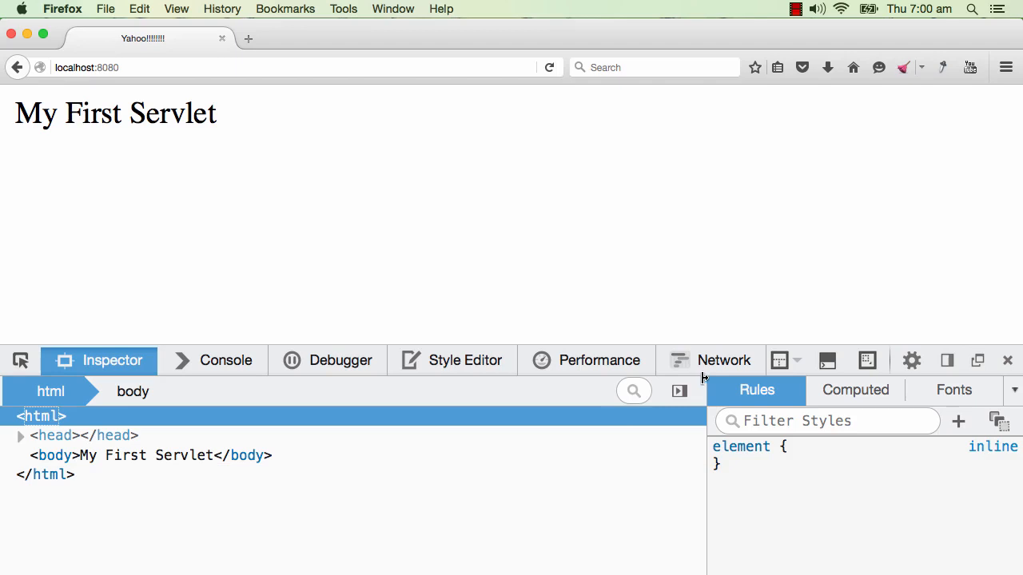
pyautogui.click(710, 361)
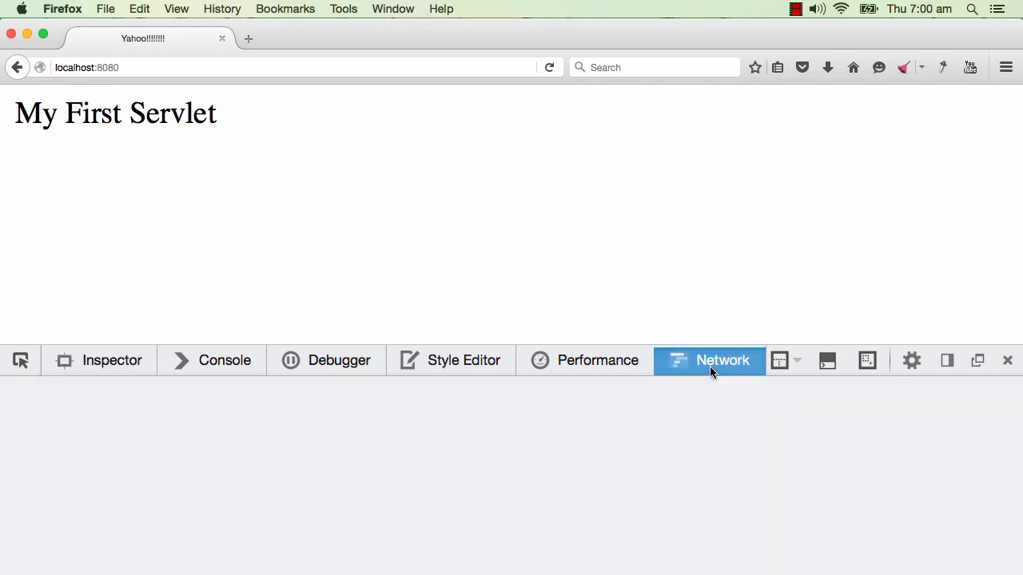
pyautogui.click(709, 361)
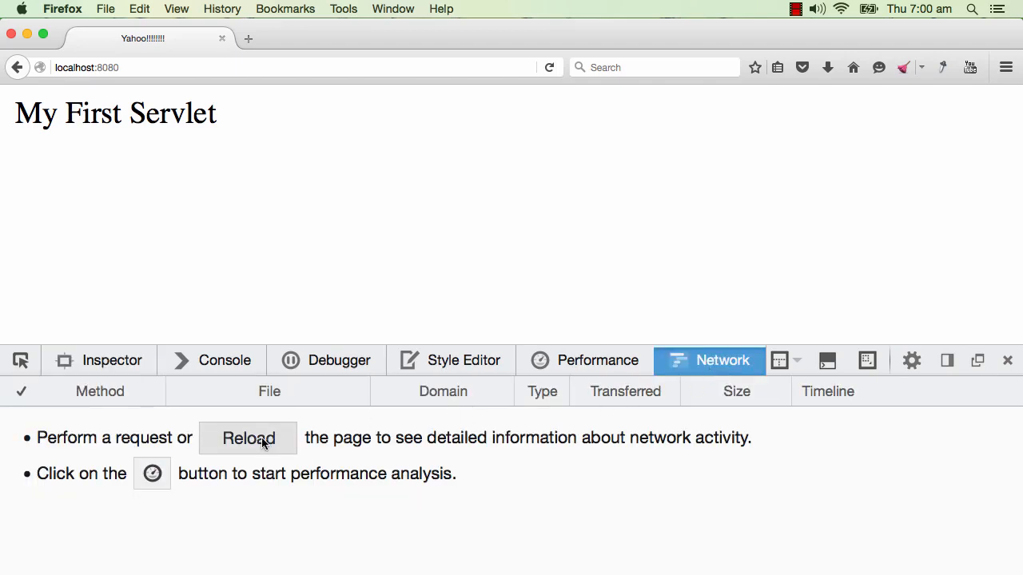
pyautogui.click(248, 437)
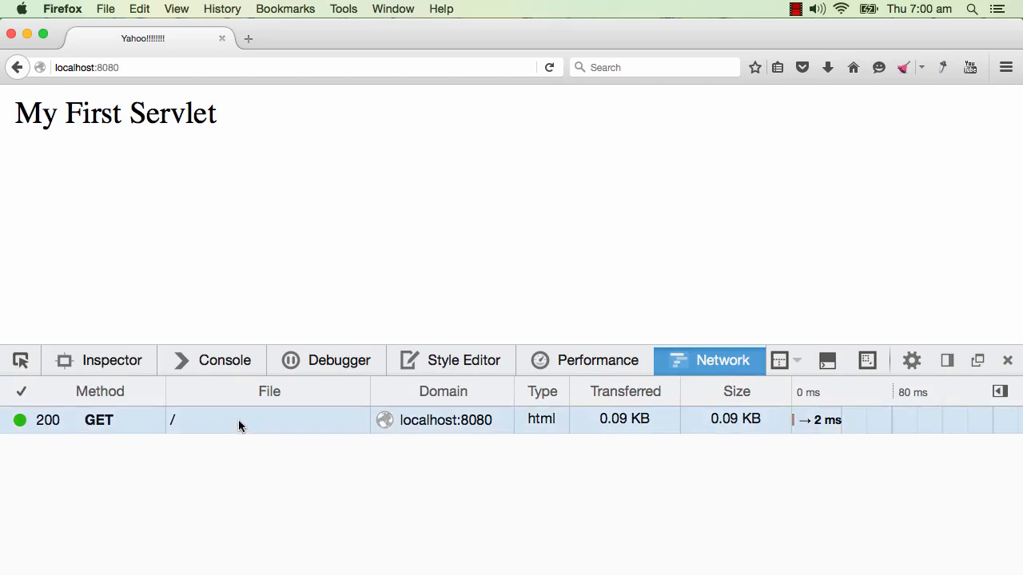
pyautogui.moveTo(240, 418)
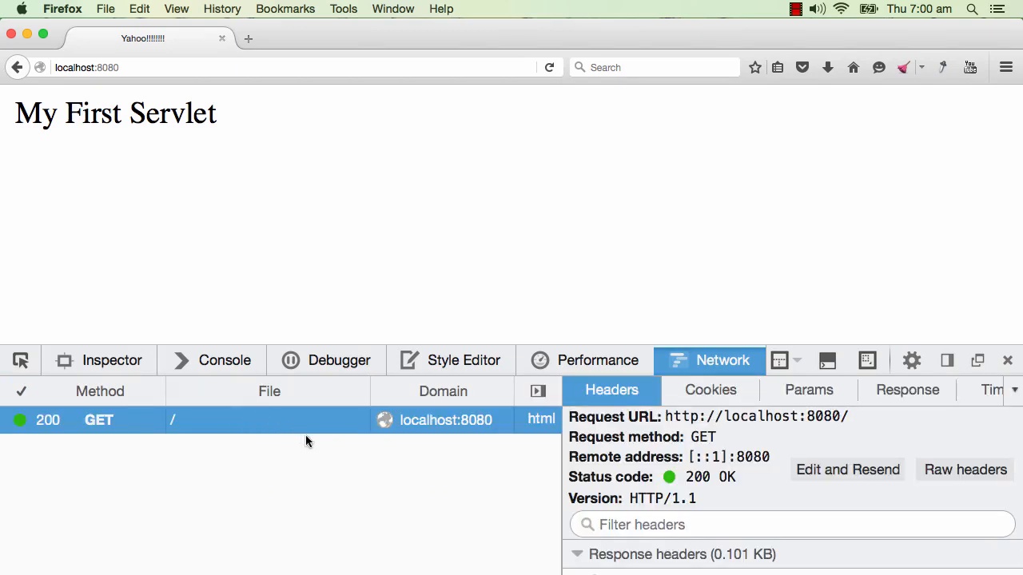
pyautogui.moveTo(369, 441)
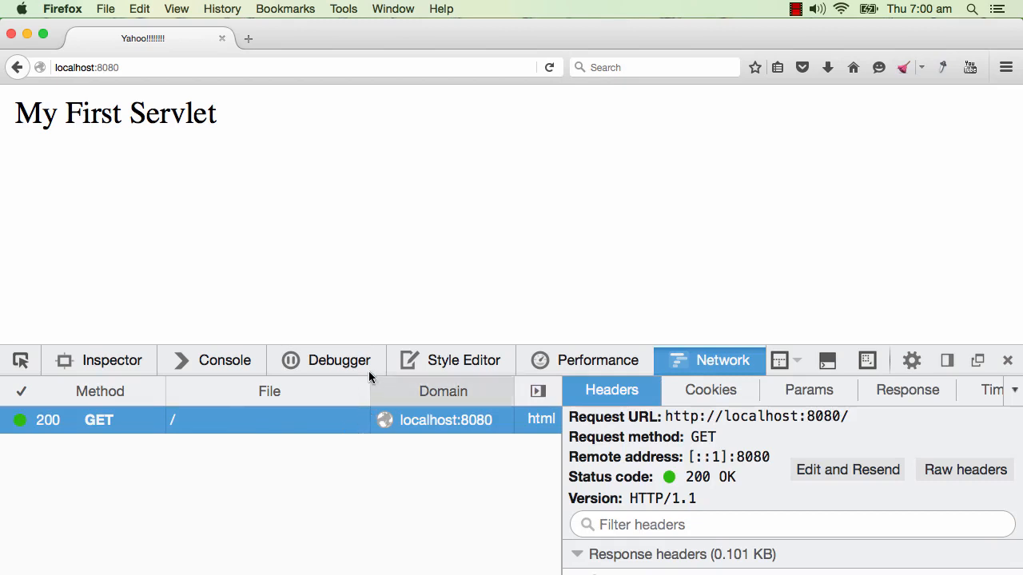
pyautogui.moveTo(380, 225)
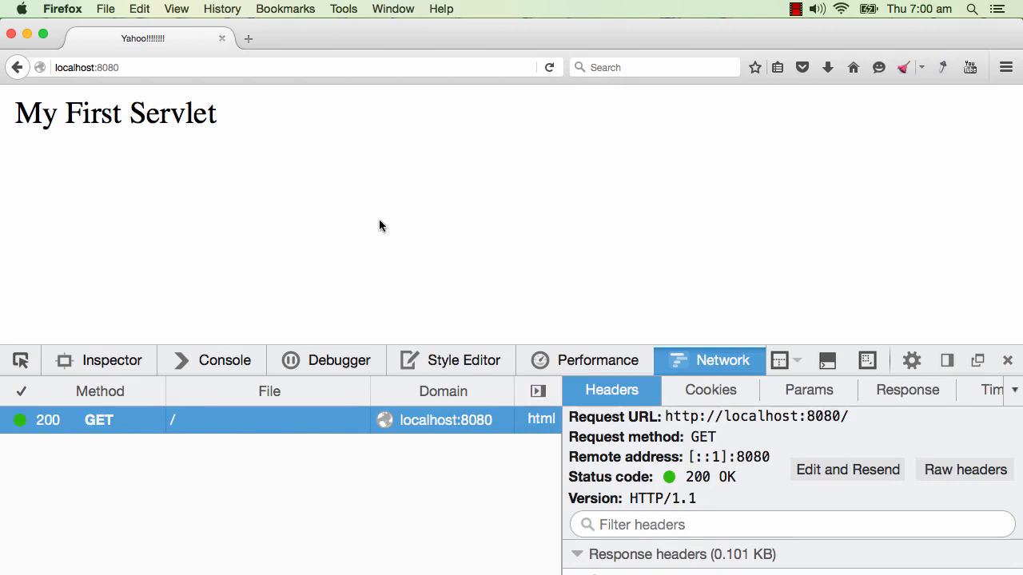
pyautogui.moveTo(314, 465)
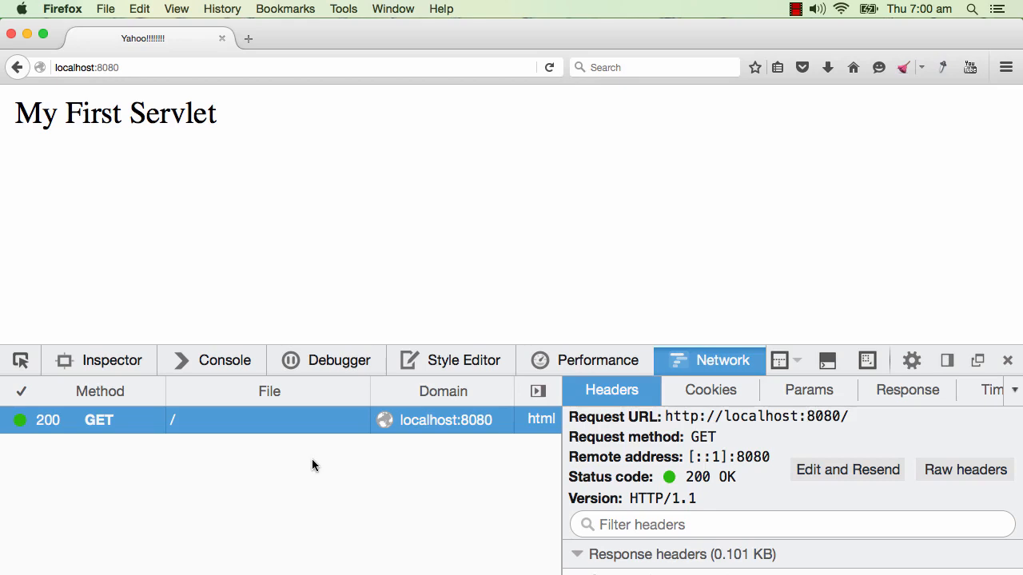
pyautogui.moveTo(316, 422)
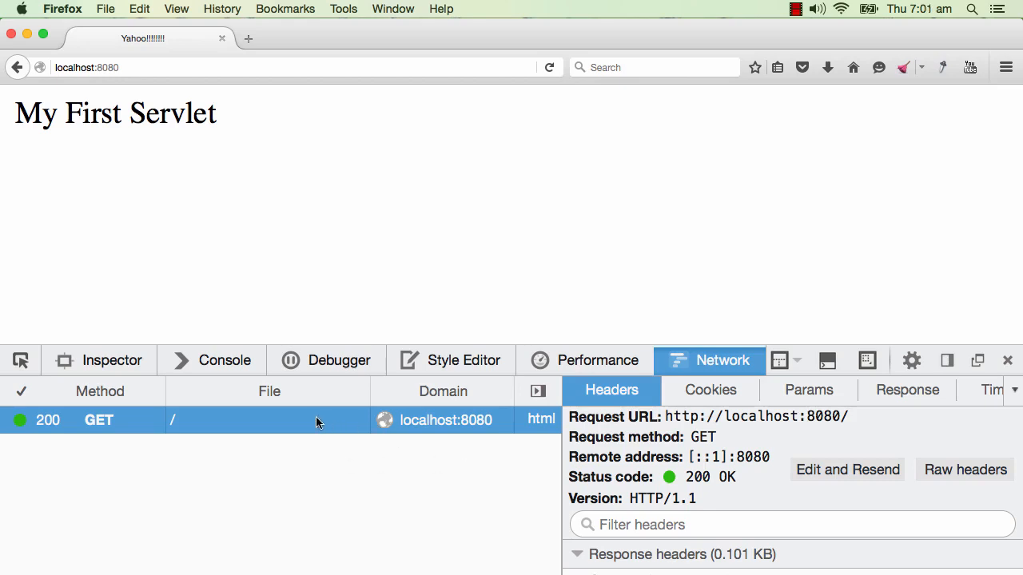
pyautogui.moveTo(560, 489)
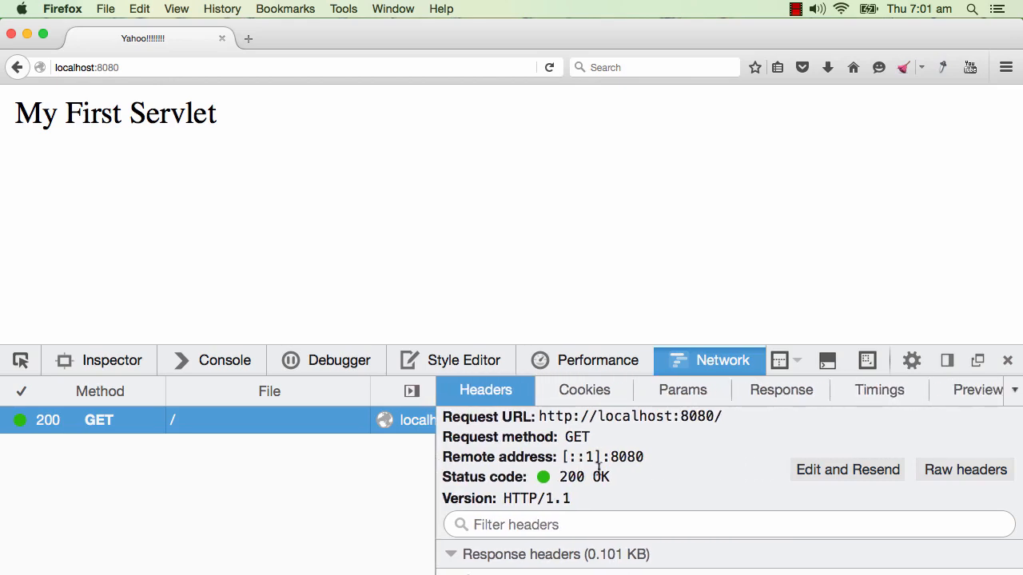
pyautogui.moveTo(695, 415)
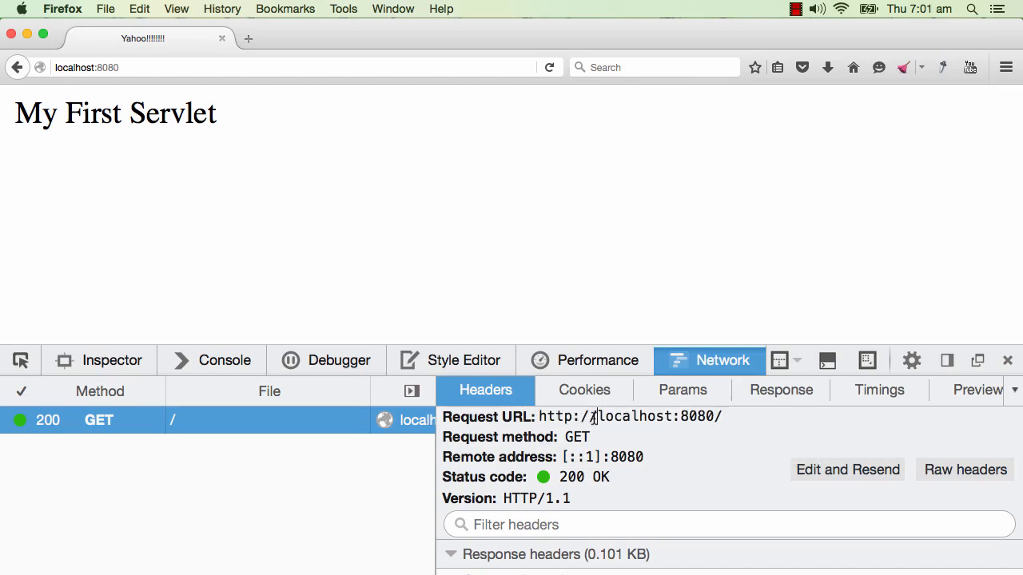
# Highlight localhost:8080 in the Request URL and expand the request headers section
pyautogui.moveTo(594, 415); pyautogui.dragTo(696, 415)
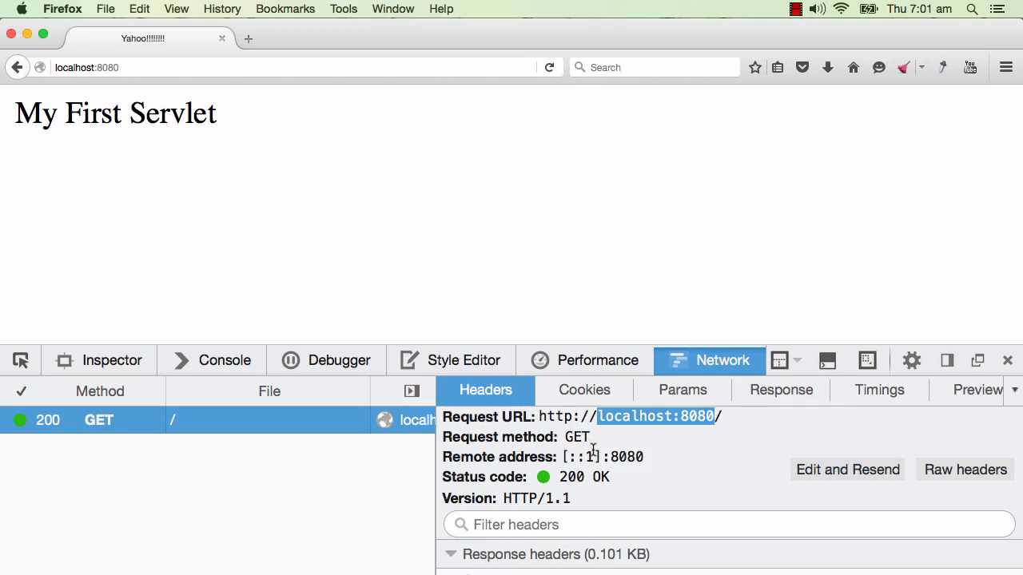
pyautogui.moveTo(581, 441)
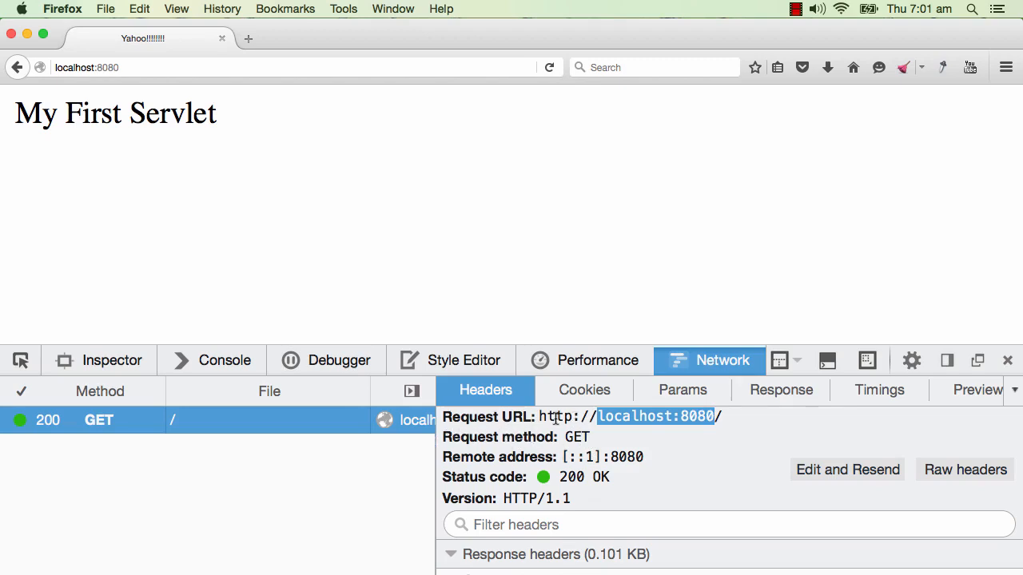
pyautogui.moveTo(712, 366)
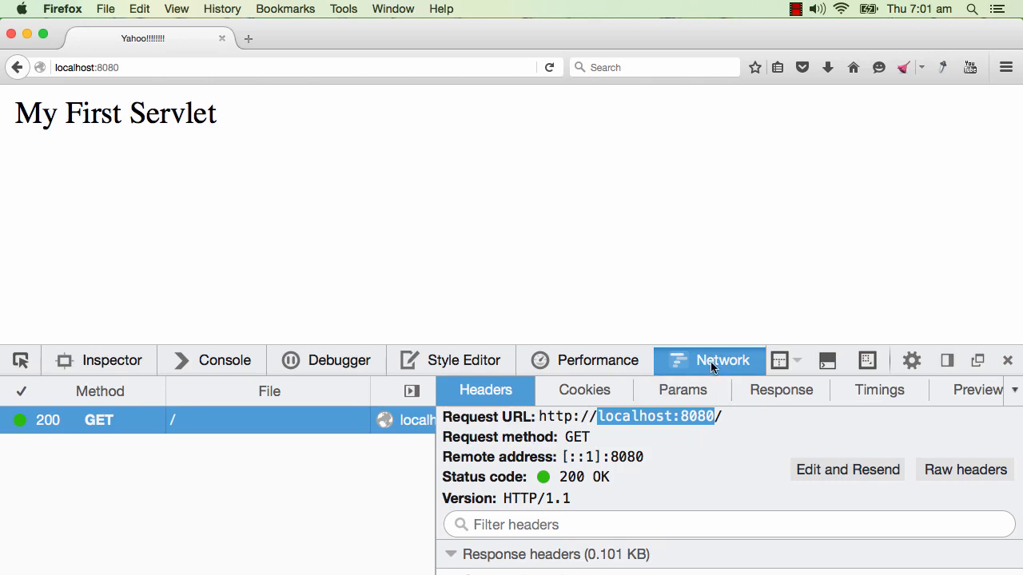
pyautogui.click(451, 428)
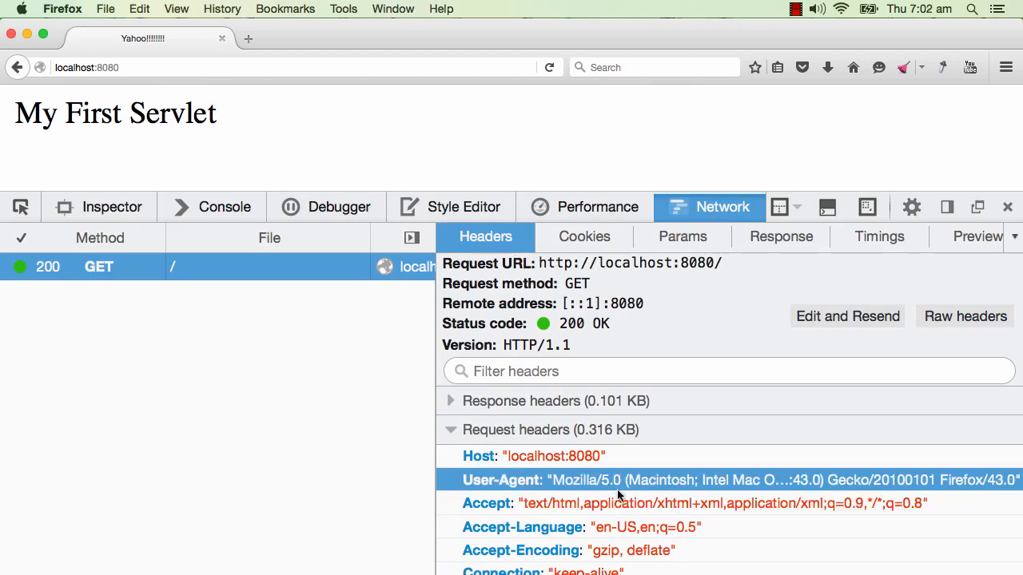
pyautogui.moveTo(592, 488)
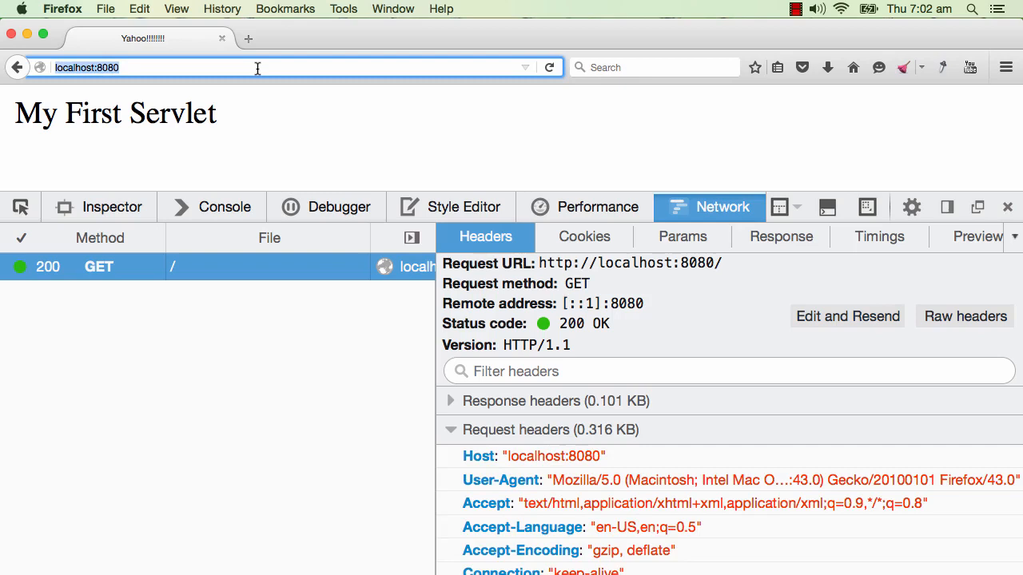
pyautogui.moveTo(572, 275)
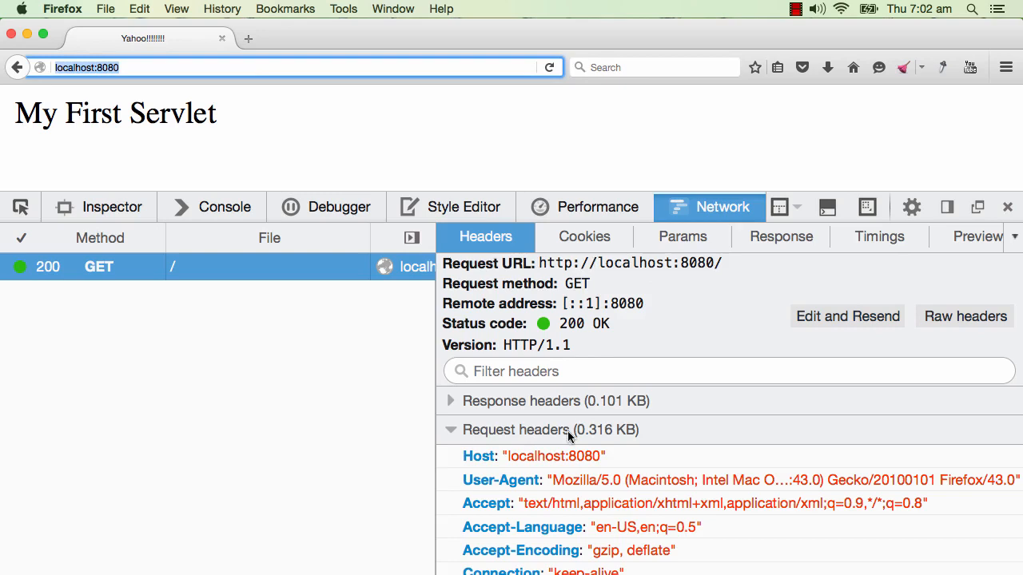
pyautogui.moveTo(495, 441)
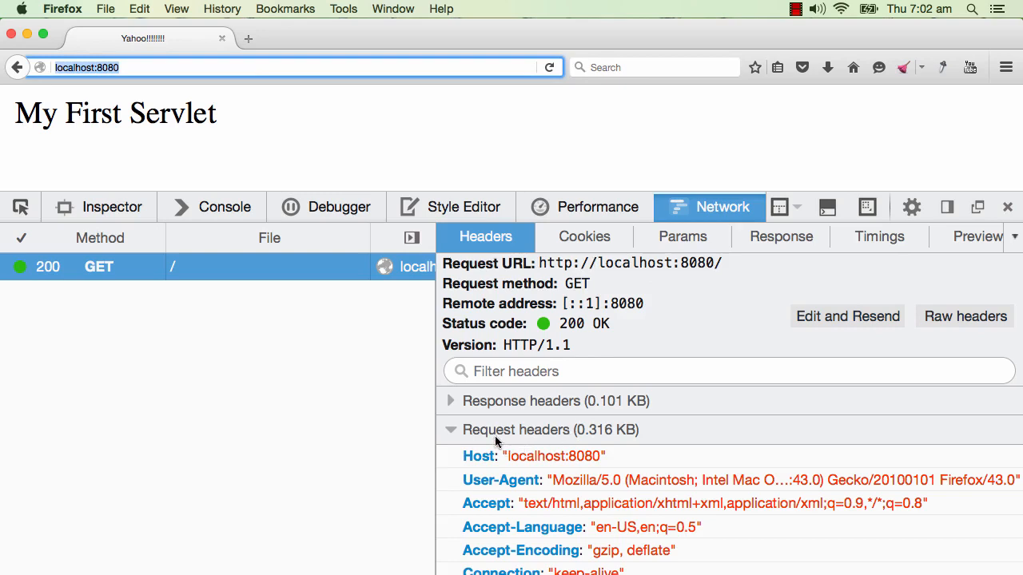
pyautogui.moveTo(581, 431)
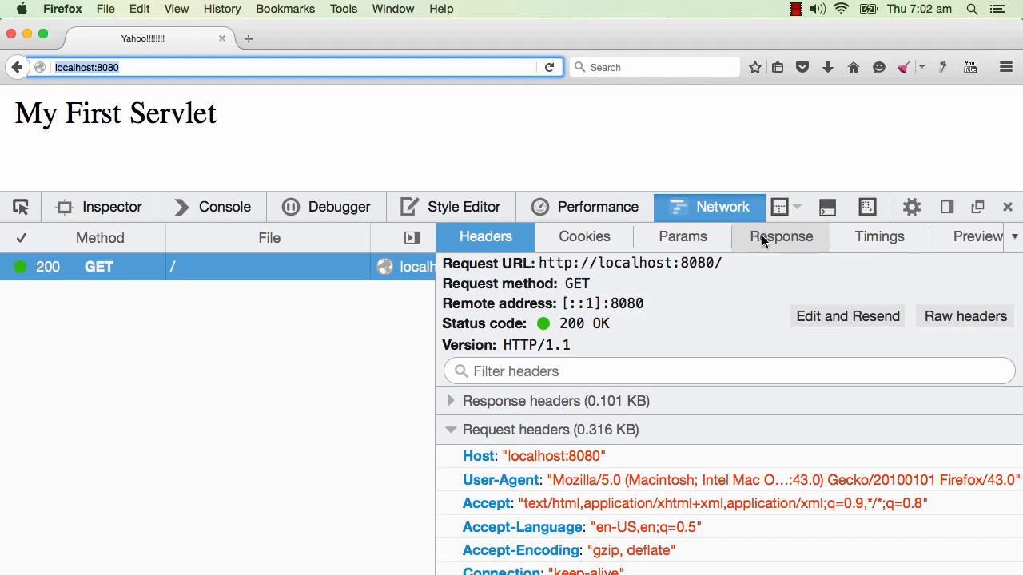
# Compare the servlet's HTML response body, marking 'My First Servlet', against the Headers view
pyautogui.click(779, 236)
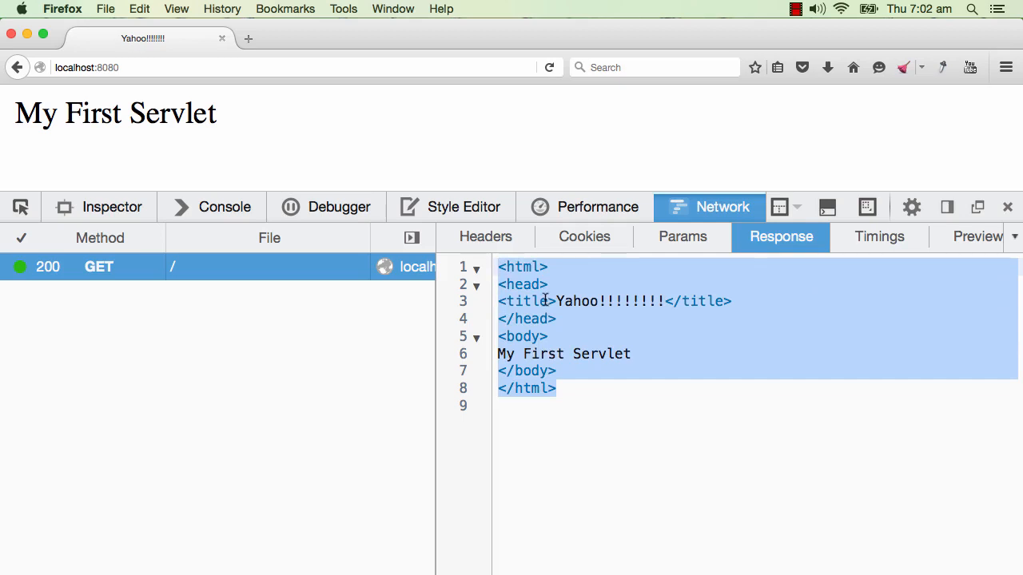
pyautogui.moveTo(413, 182)
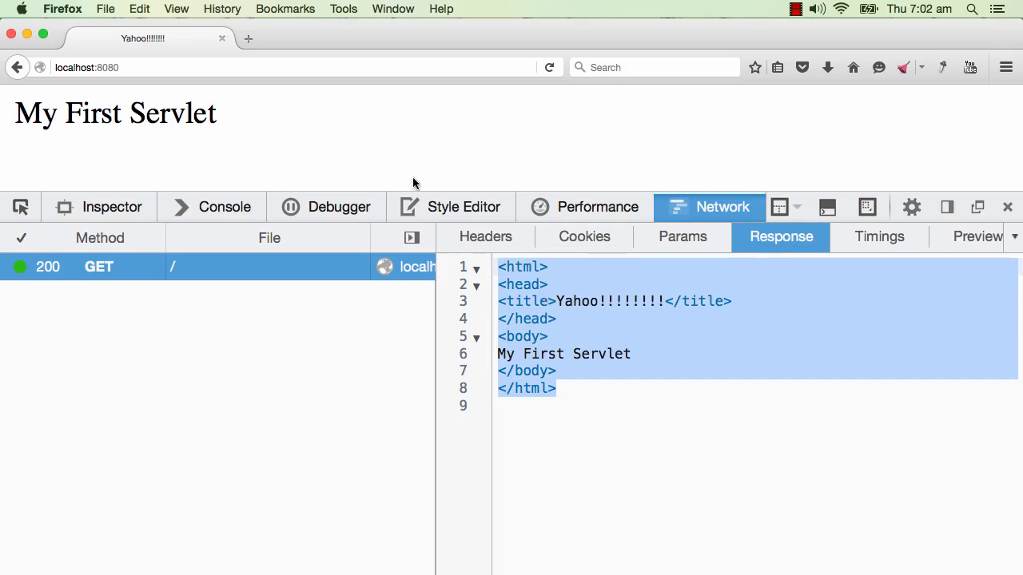
pyautogui.click(486, 237)
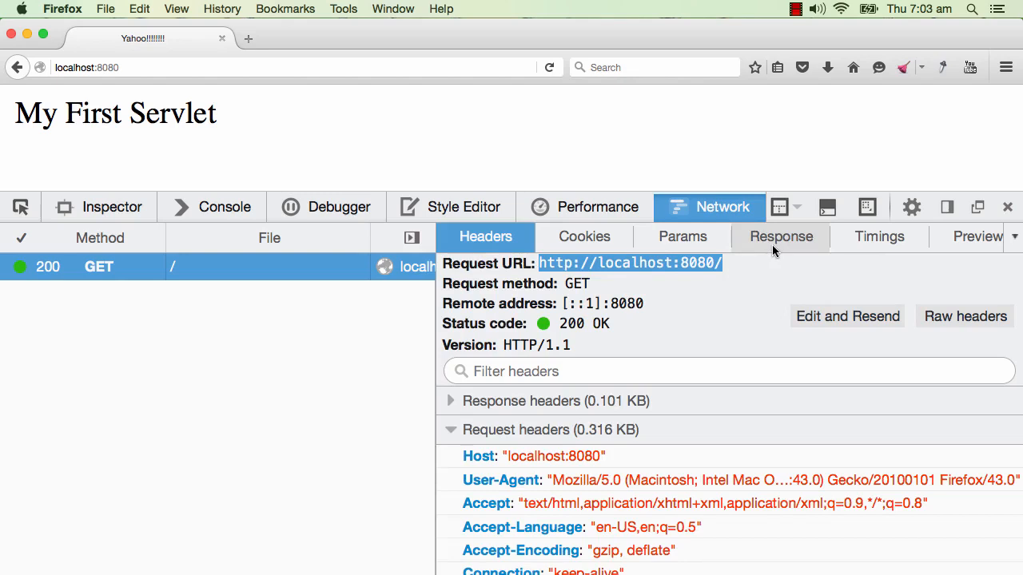
pyautogui.click(780, 236)
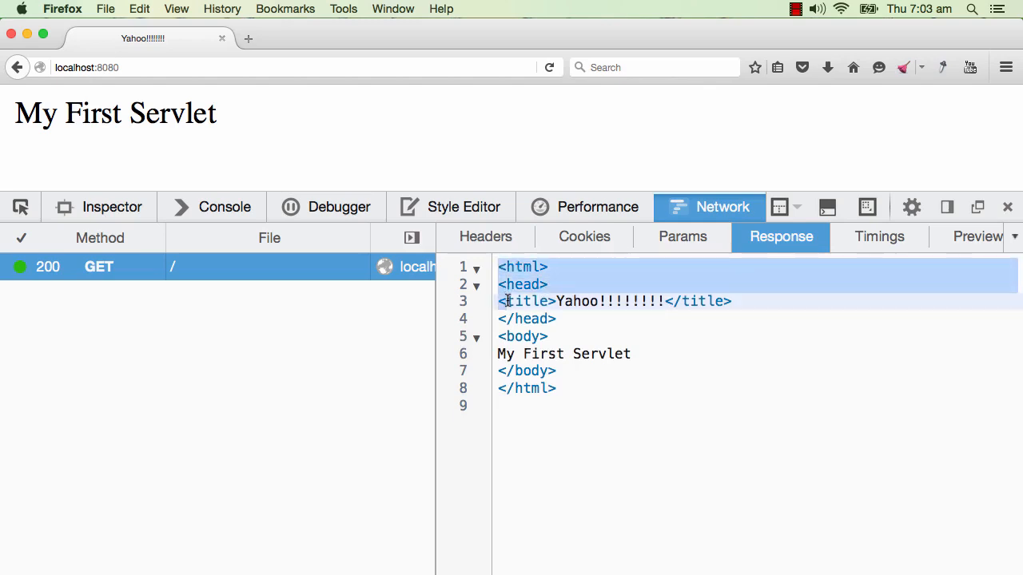
pyautogui.click(521, 285)
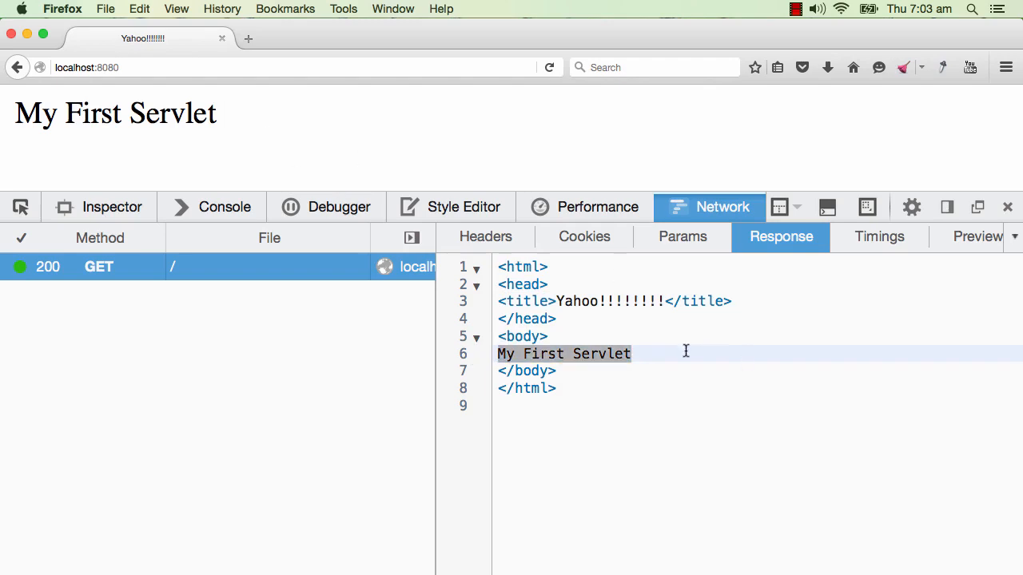
pyautogui.moveTo(172, 48)
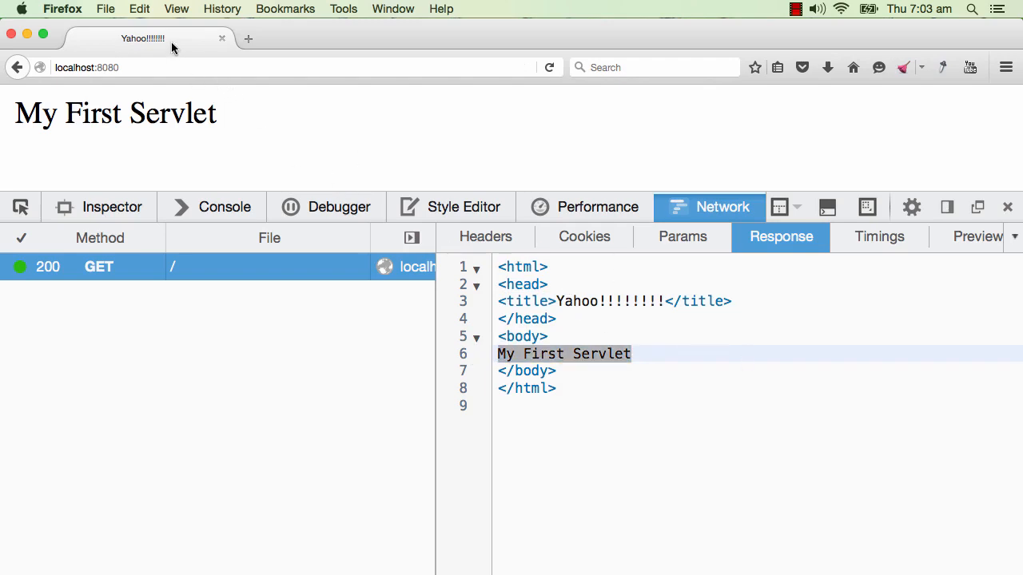
pyautogui.click(486, 237)
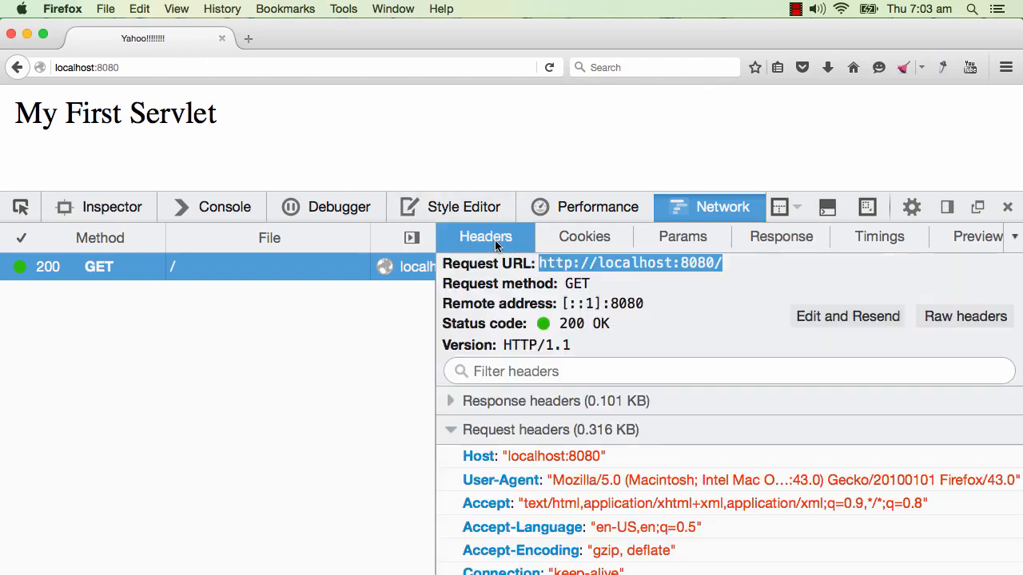
pyautogui.moveTo(634, 285)
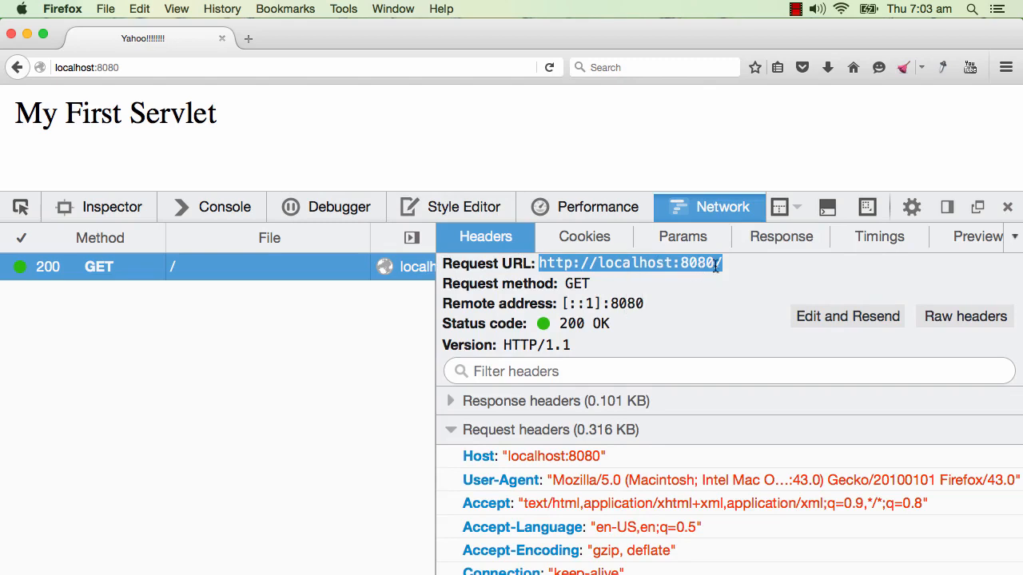
# Toggle Response and Headers a few more times, ending on Headers with Request headers collapsed
pyautogui.click(780, 236)
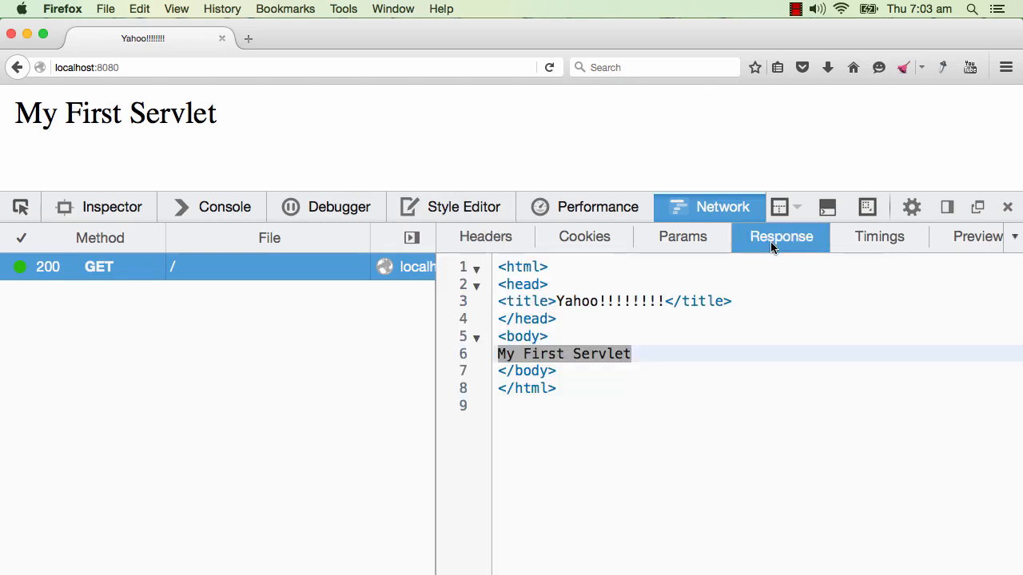
pyautogui.moveTo(627, 381)
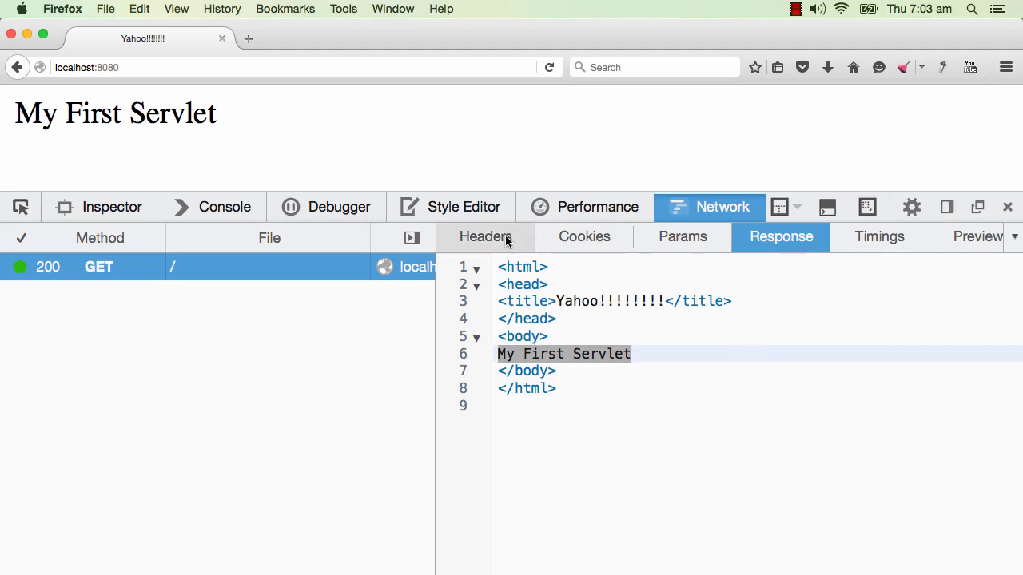
pyautogui.click(485, 237)
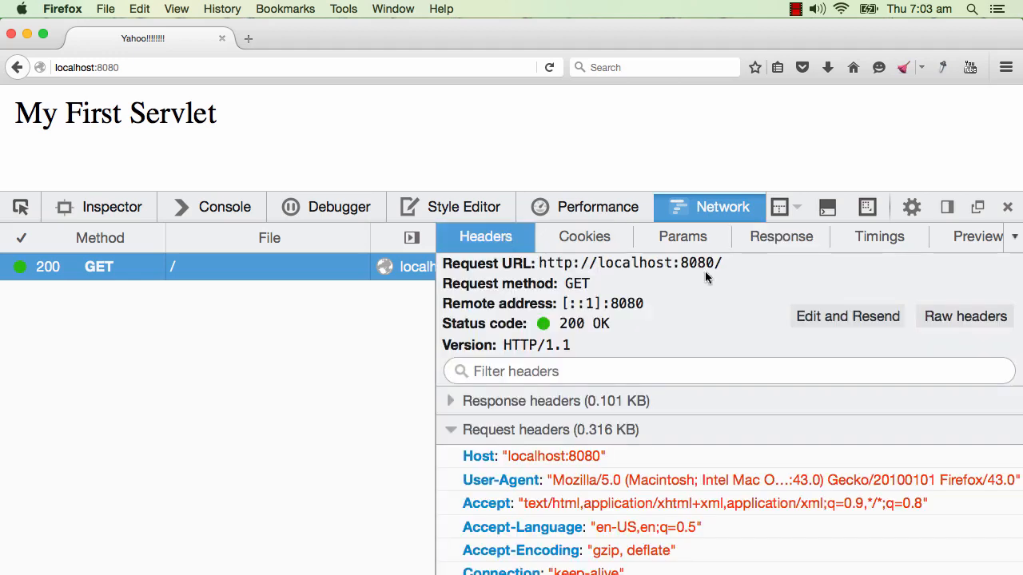
pyautogui.click(780, 236)
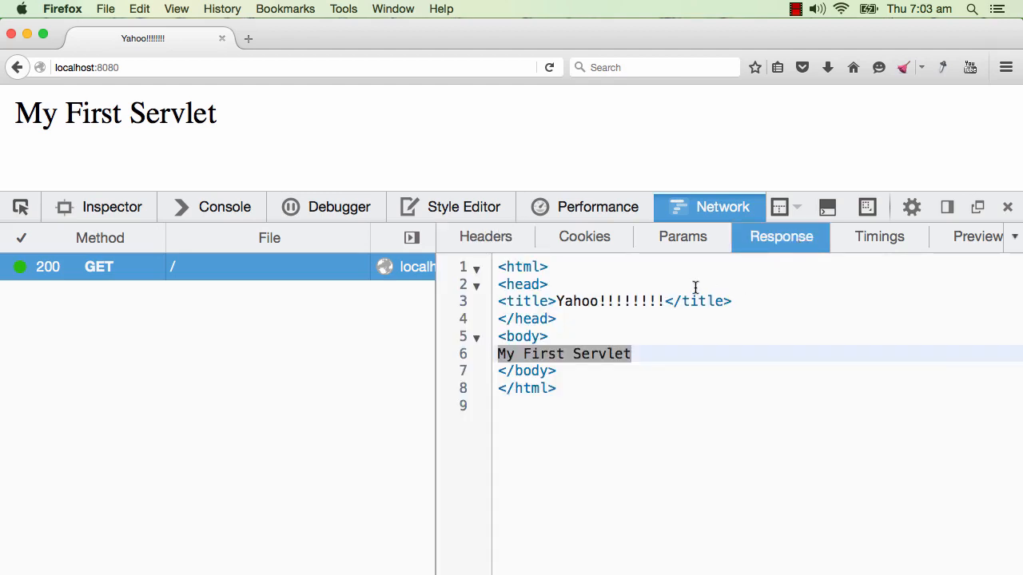
pyautogui.click(486, 237)
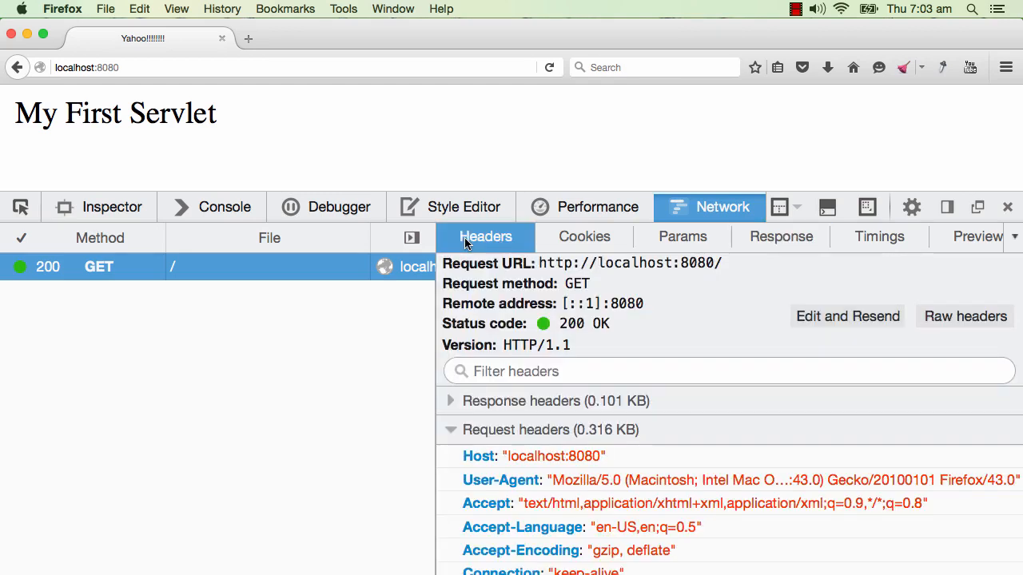
pyautogui.click(451, 430)
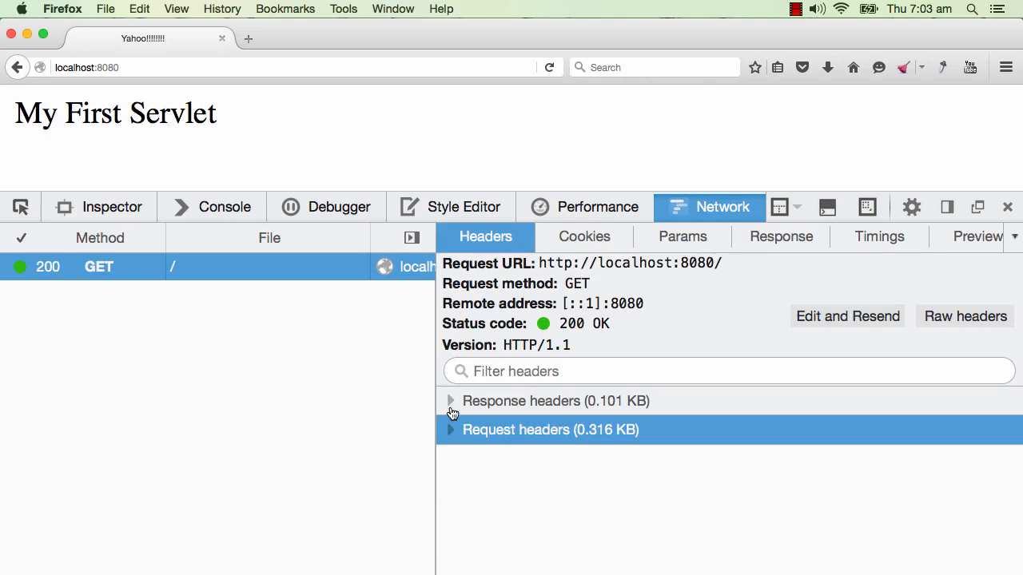
# Expand the response headers (Content-Length 91, Date, Apache-Coyote/1.1) and recheck the HTML response
pyautogui.click(451, 399)
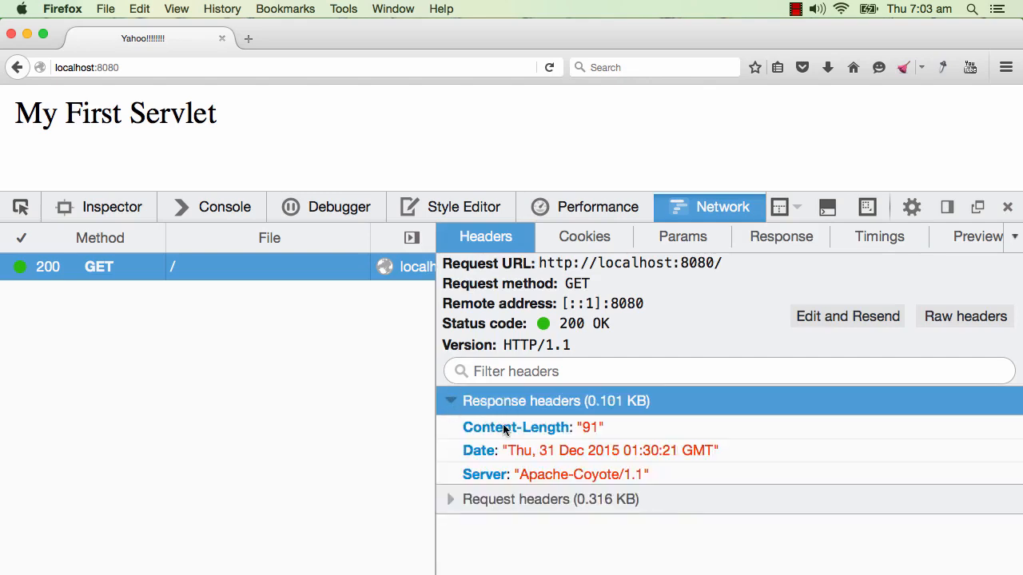
pyautogui.moveTo(547, 457)
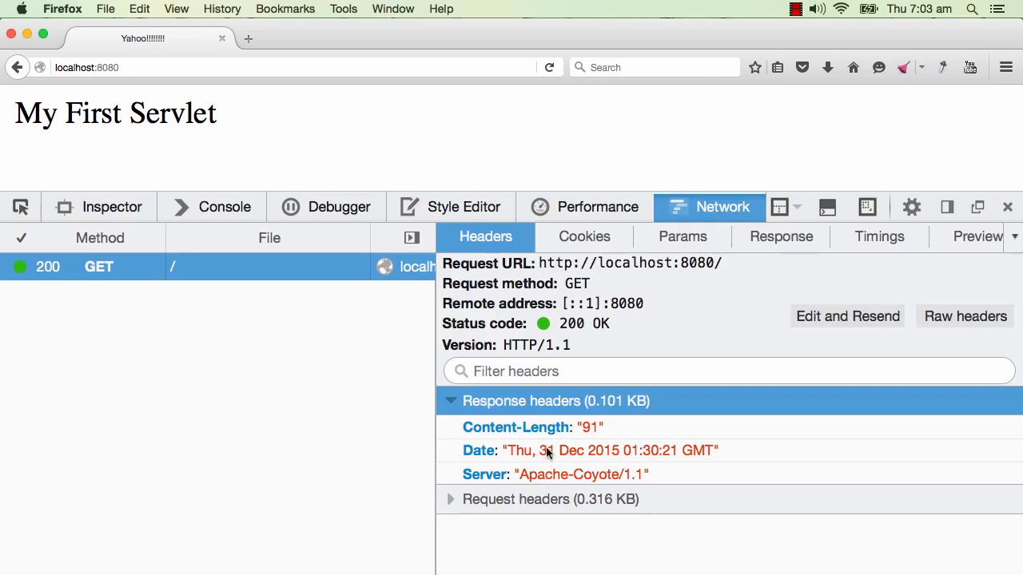
pyautogui.moveTo(575, 431)
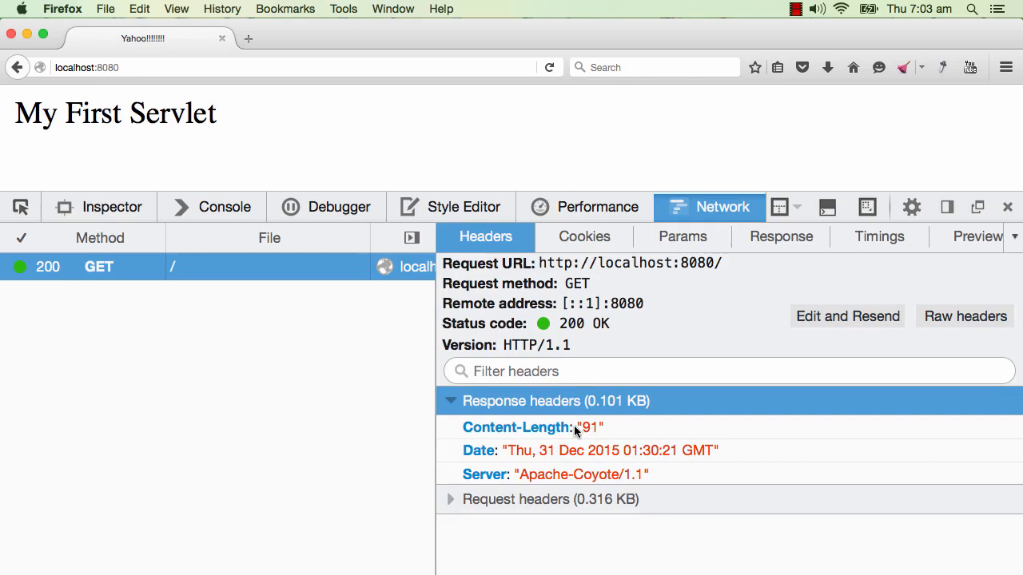
pyautogui.moveTo(454, 402)
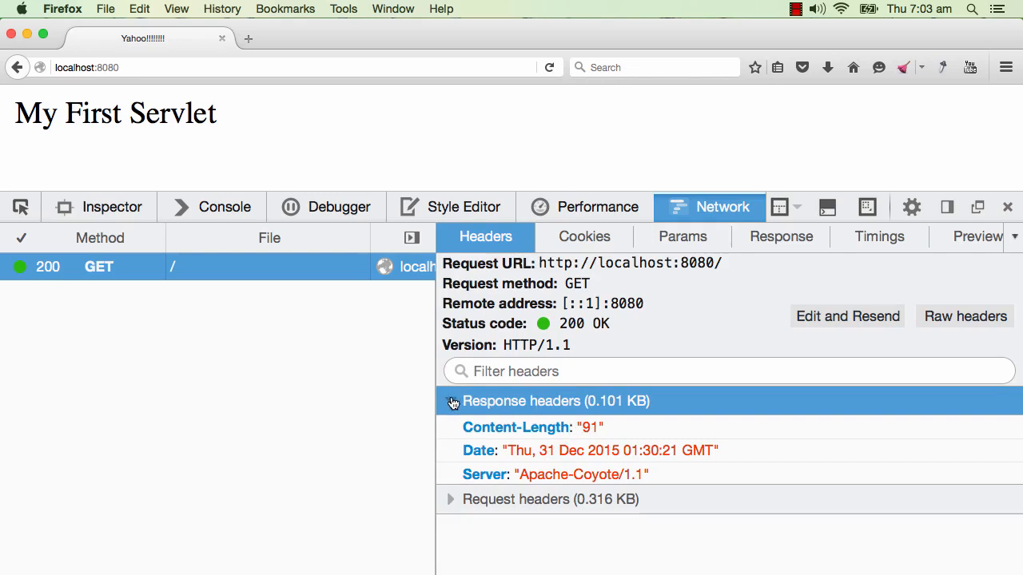
pyautogui.click(450, 401)
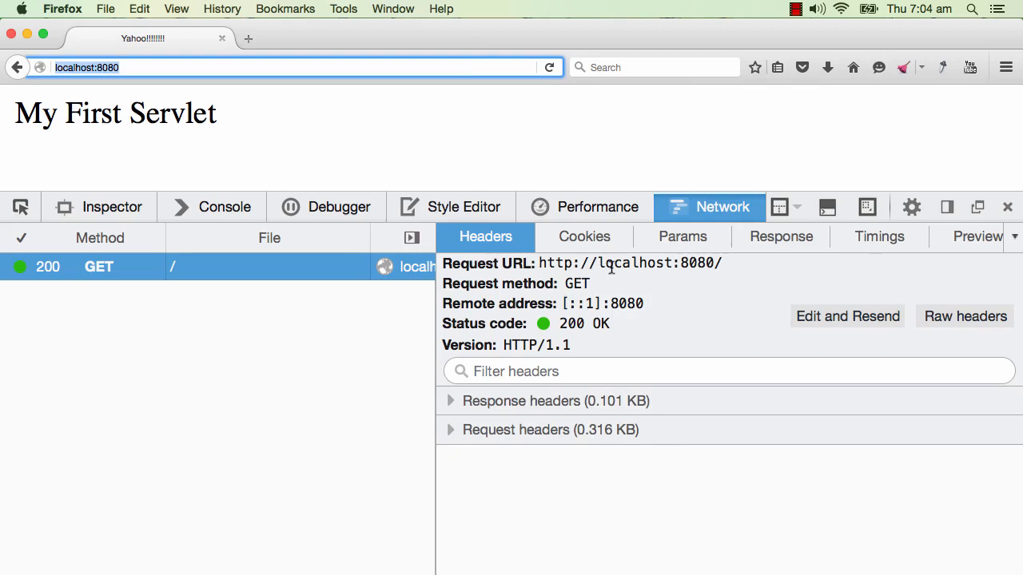
pyautogui.moveTo(546, 428)
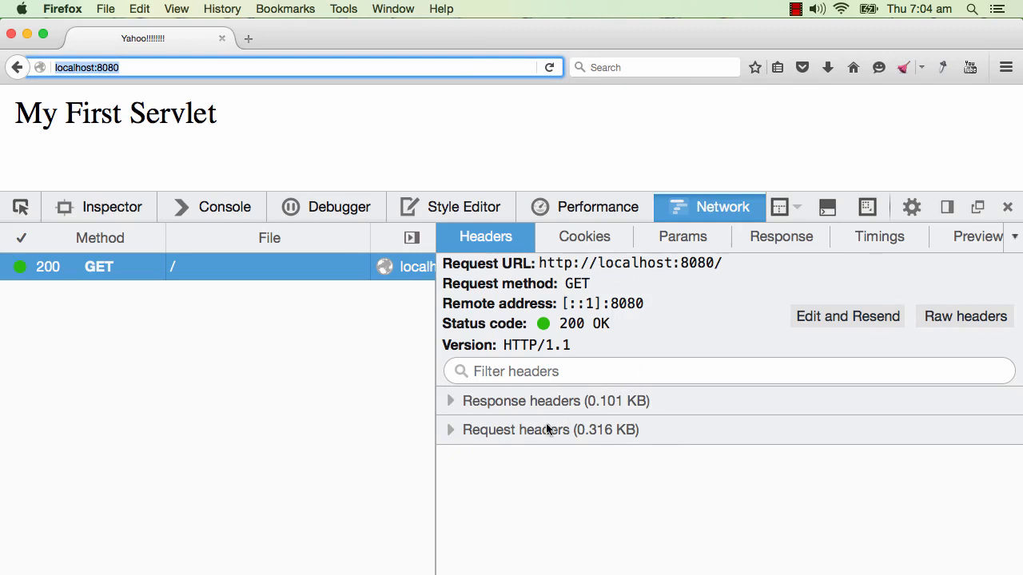
pyautogui.moveTo(541, 435)
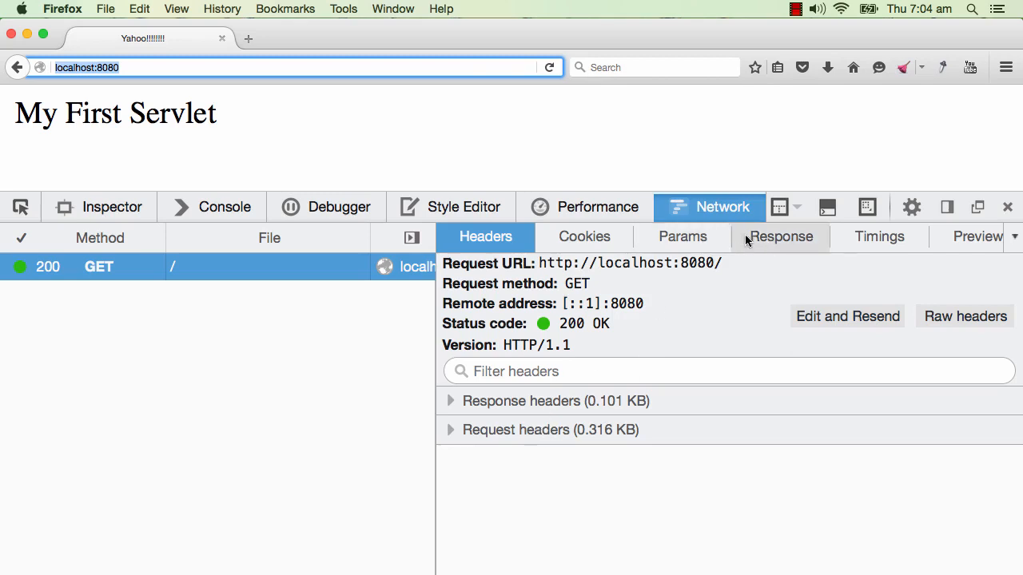
pyautogui.click(780, 237)
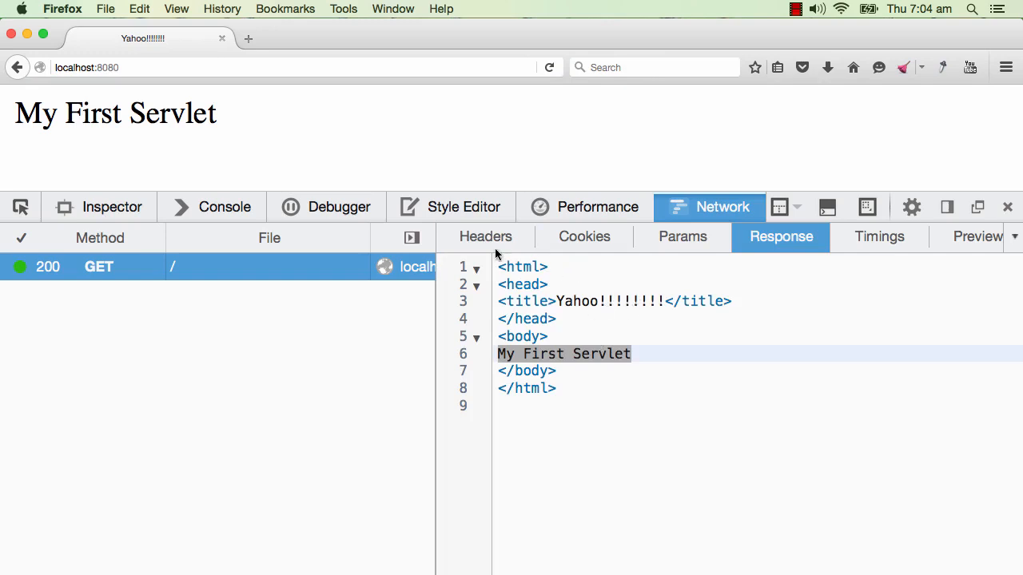
pyautogui.click(486, 236)
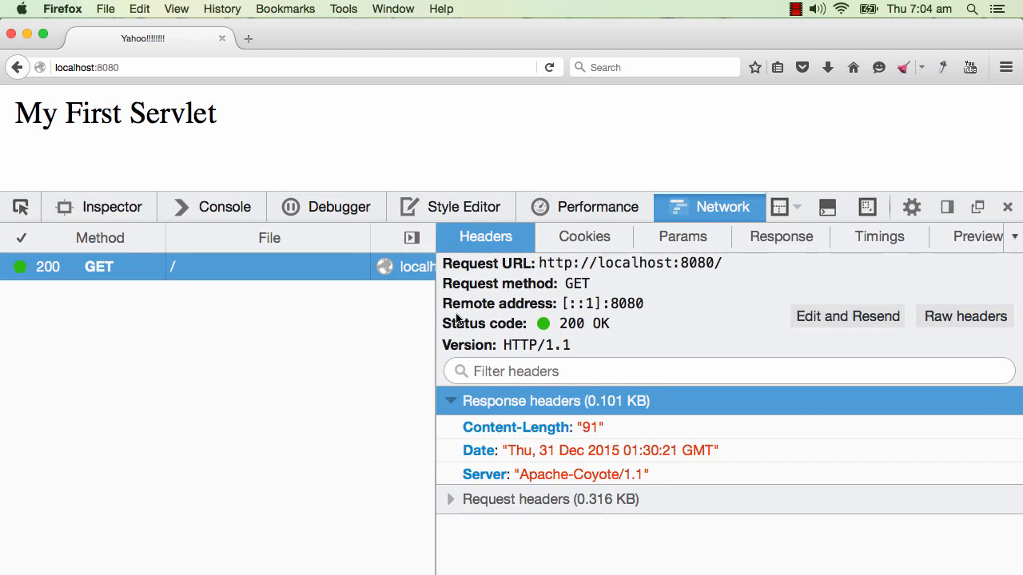
pyautogui.moveTo(441, 347)
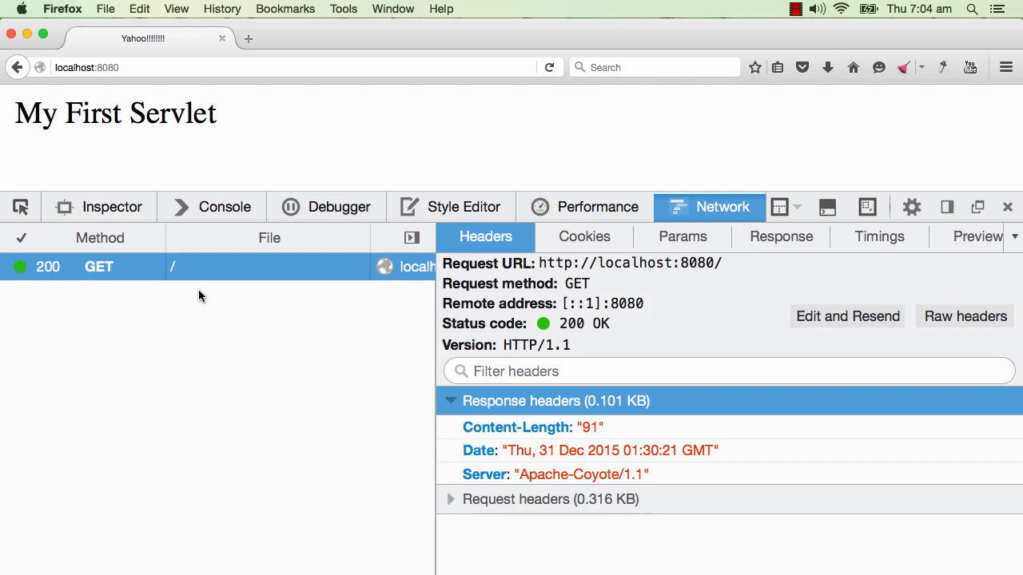
pyautogui.moveTo(178, 275)
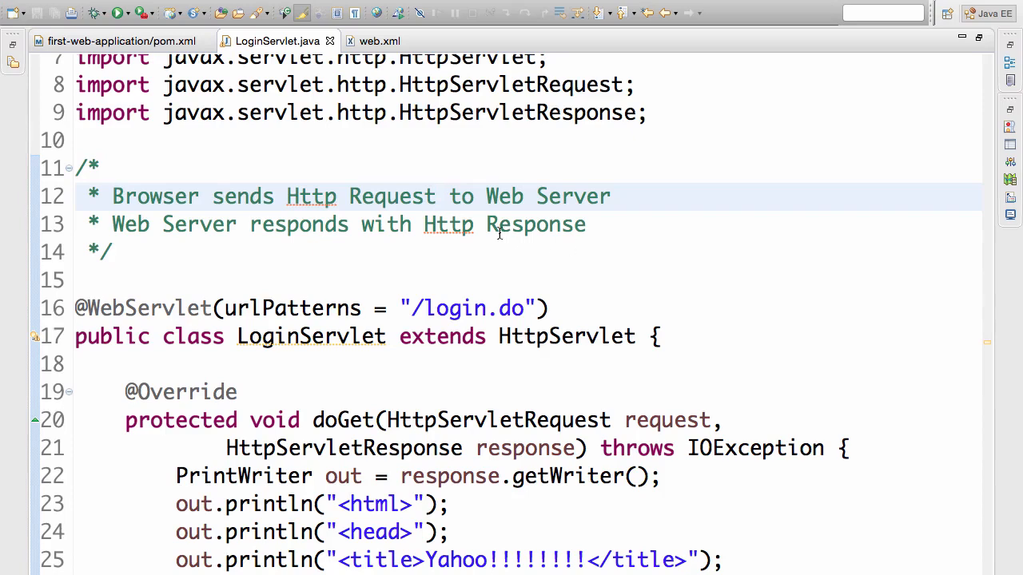
# Insert new comment lines after the Request line in LoginServlet.java's comment block
pyautogui.click(438, 196)
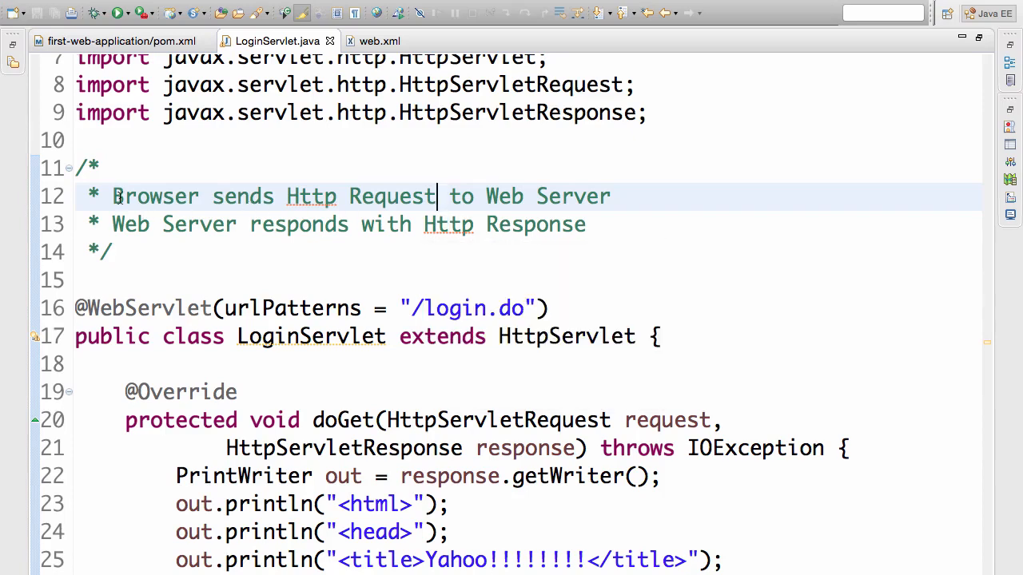
pyautogui.doubleClick(155, 196)
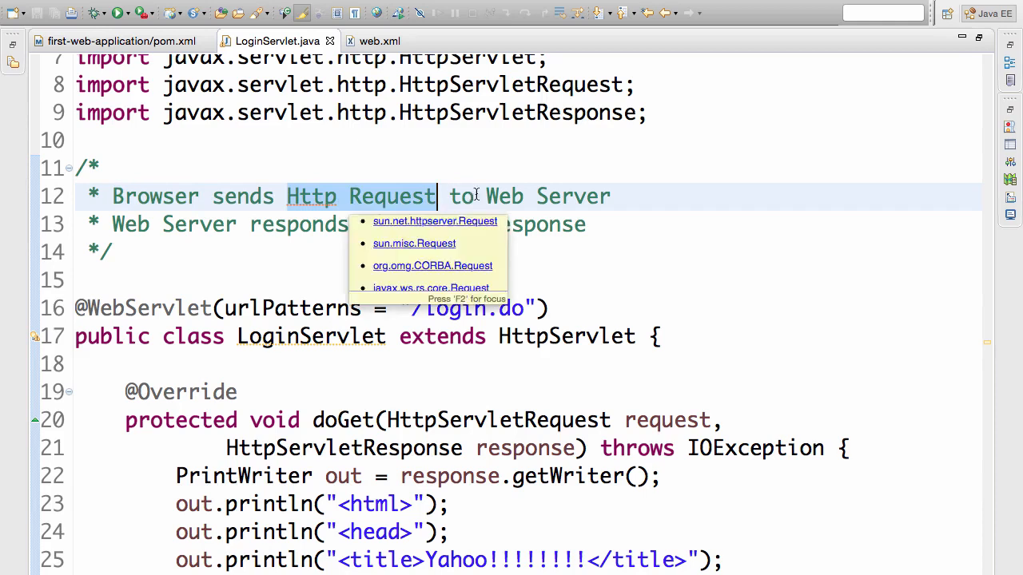
pyautogui.press('Escape')
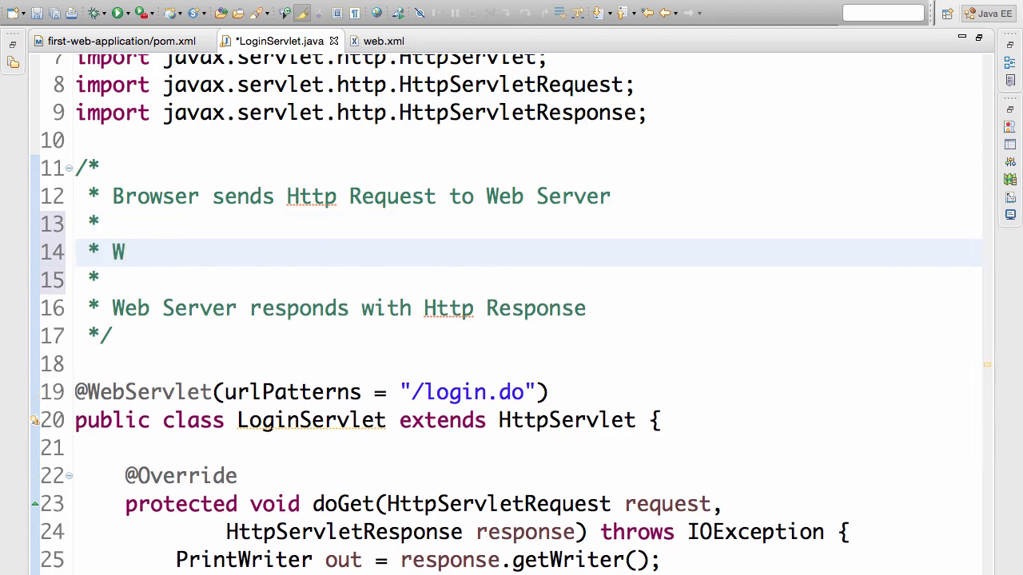
# Write the comment line 'Code in Web Server => Input:HttpRequest, Output: HttpResponse'
pyautogui.write('ode in Web Server =>')
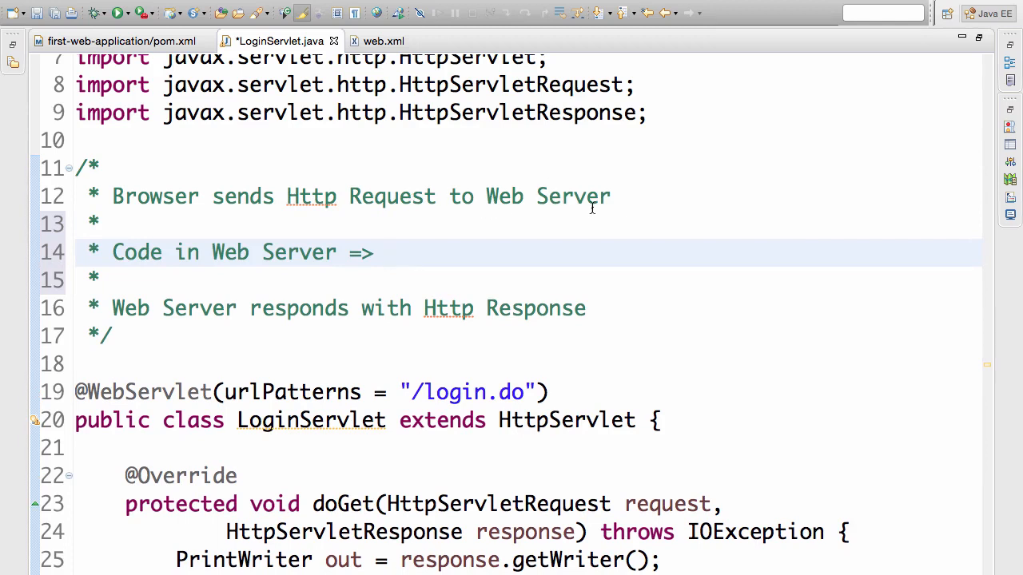
pyautogui.click(387, 253)
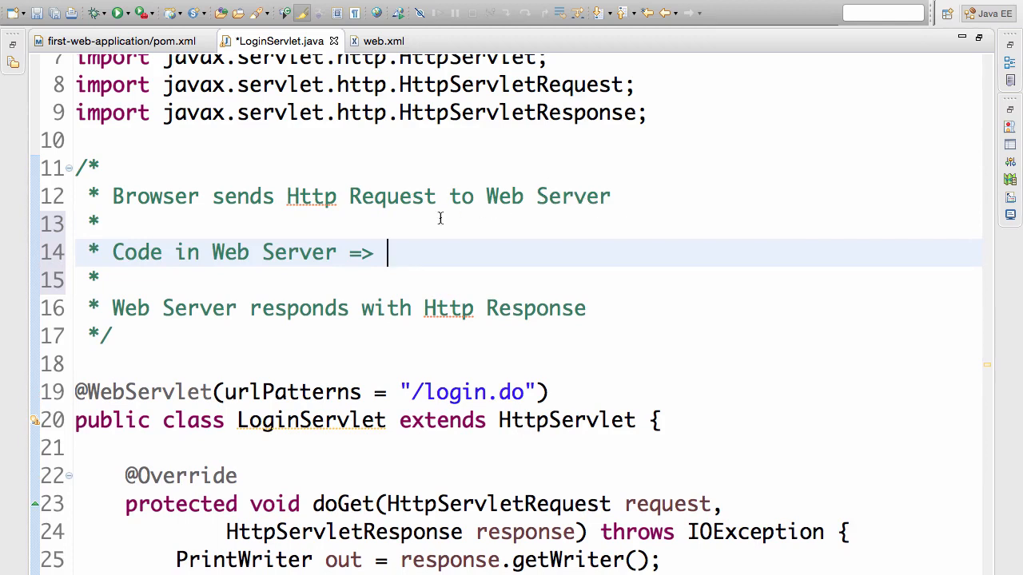
pyautogui.moveTo(431, 230)
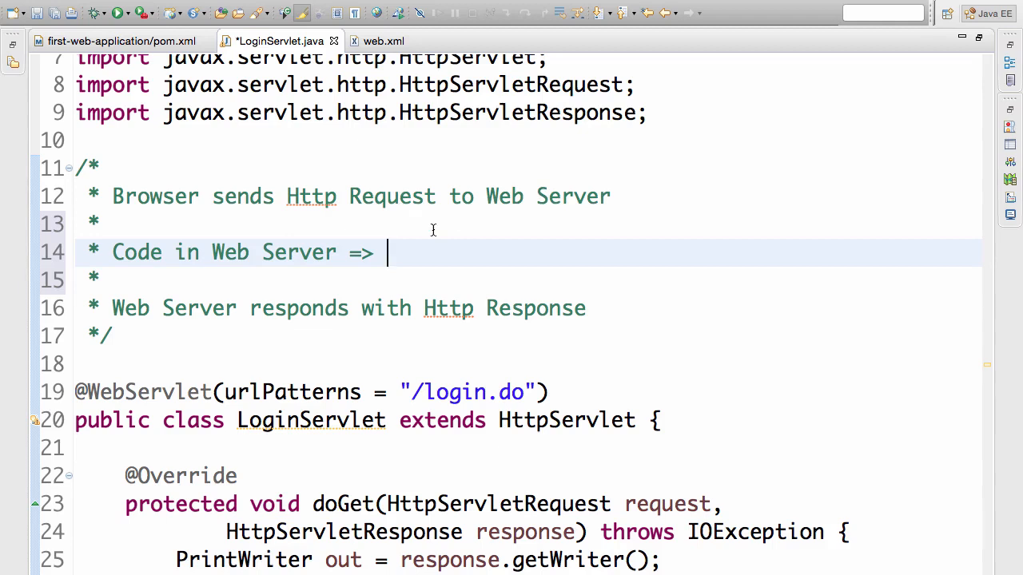
pyautogui.write('Tale')
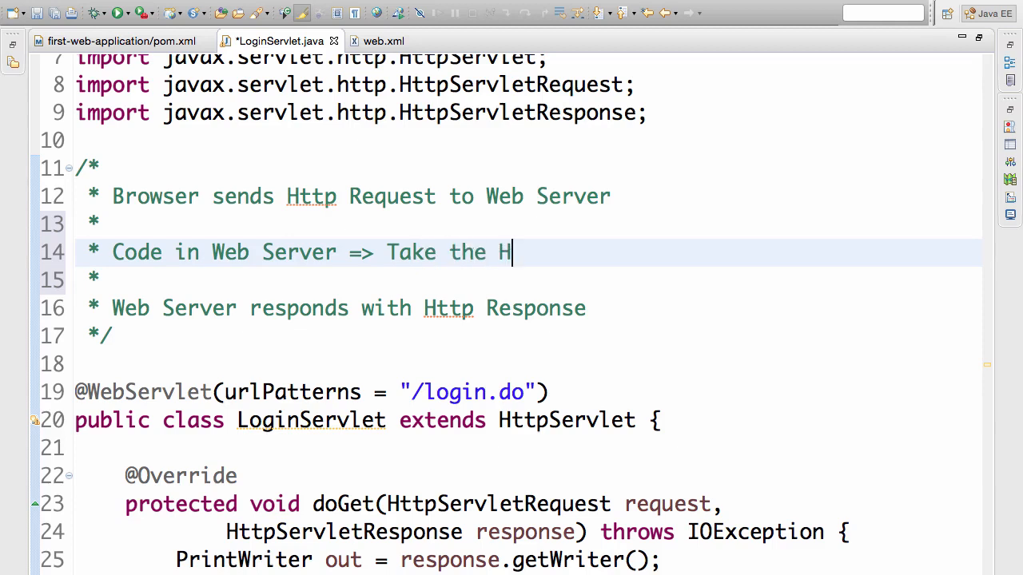
pyautogui.write('ttpR')
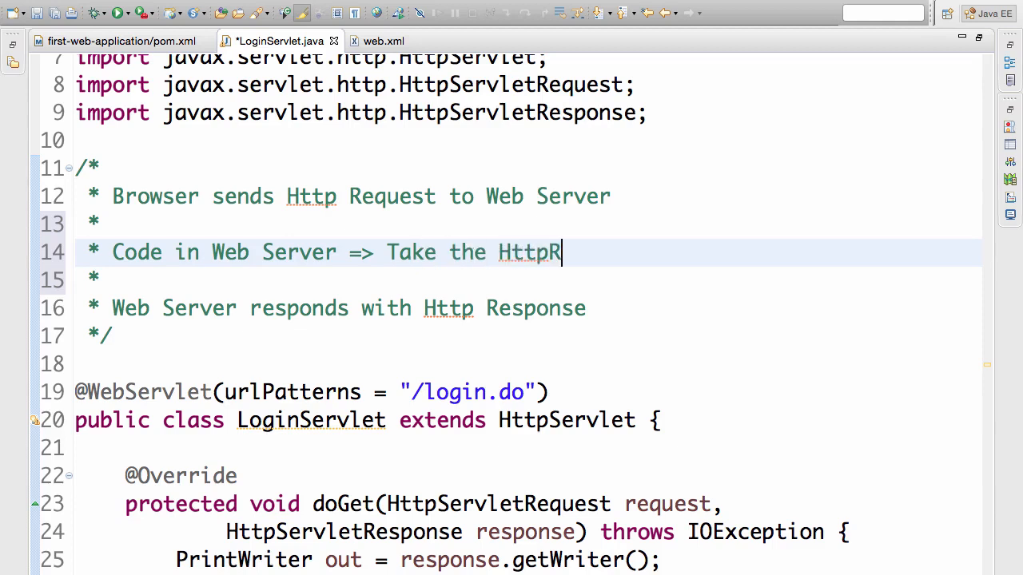
pyautogui.write('equest')
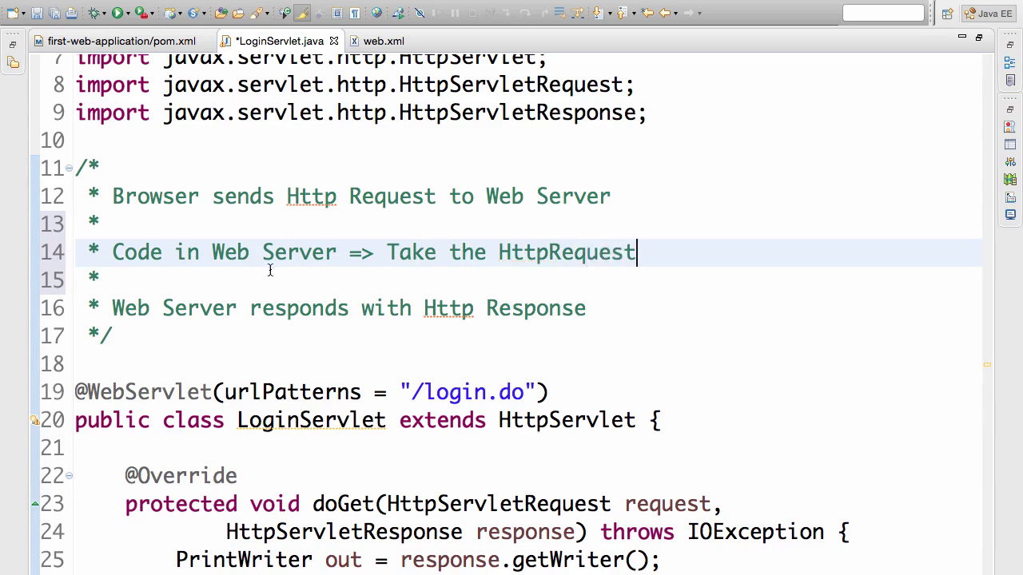
pyautogui.write(', O')
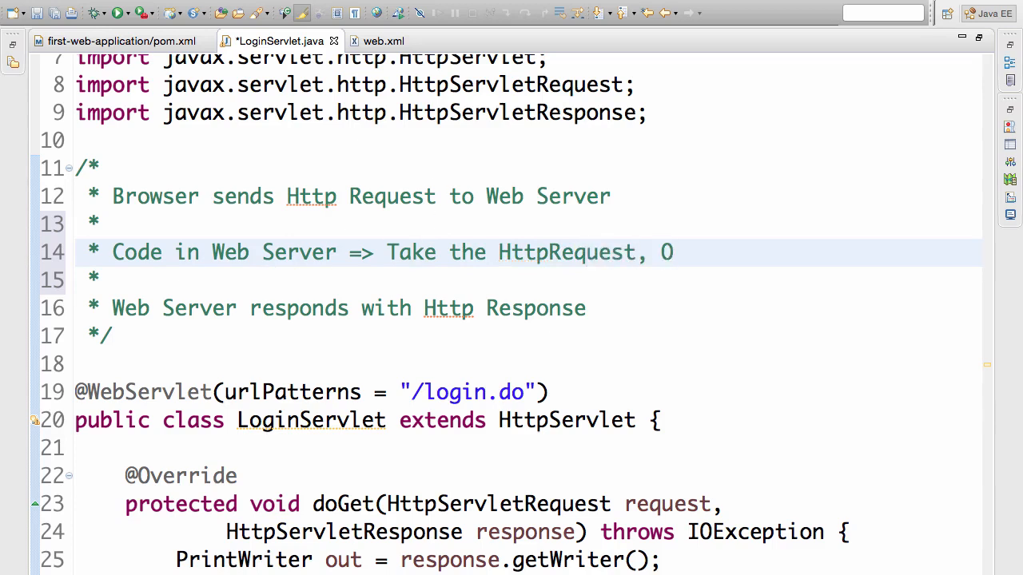
pyautogui.write('utput:')
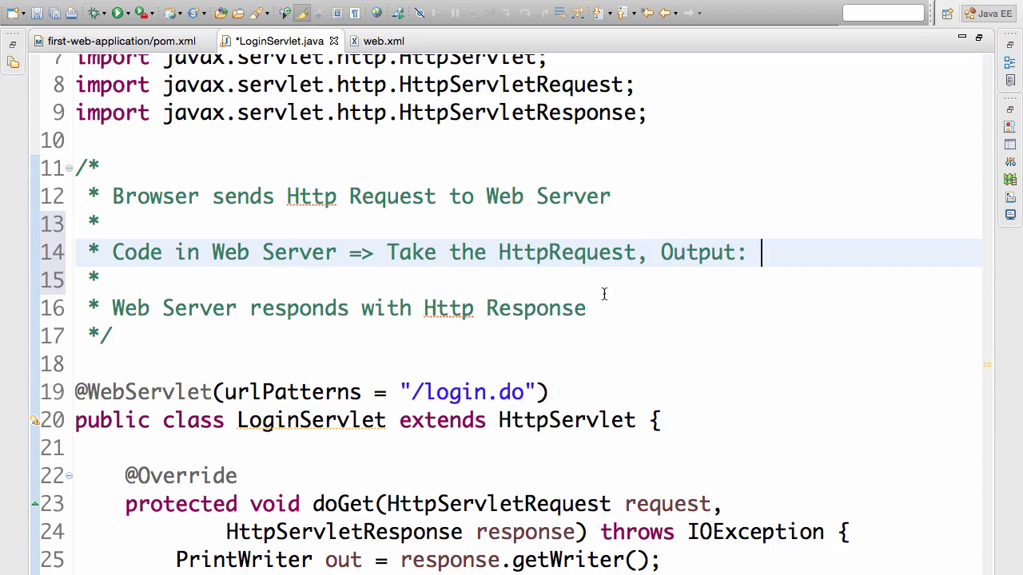
pyautogui.write('H')
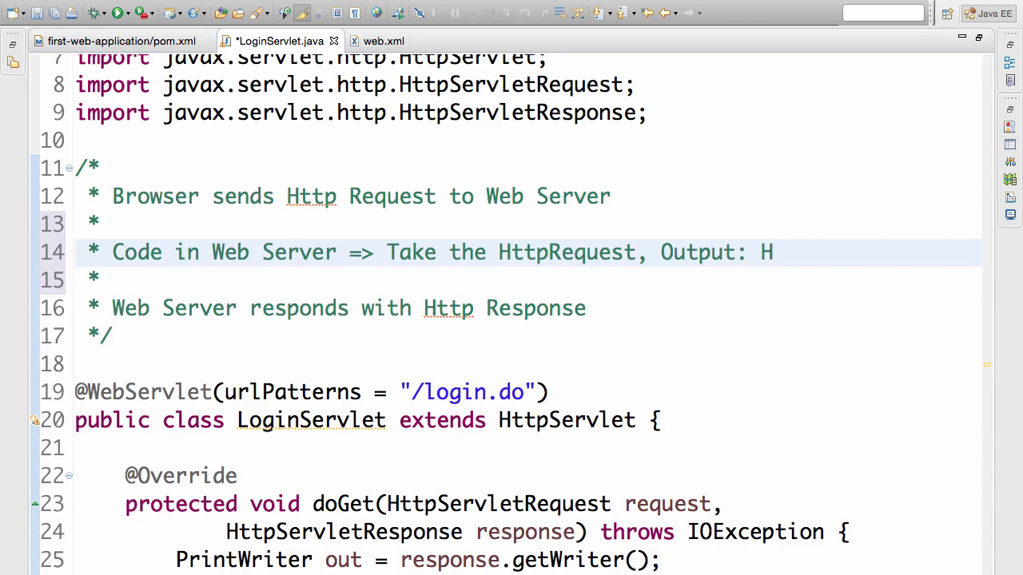
pyautogui.write('ttpRe')
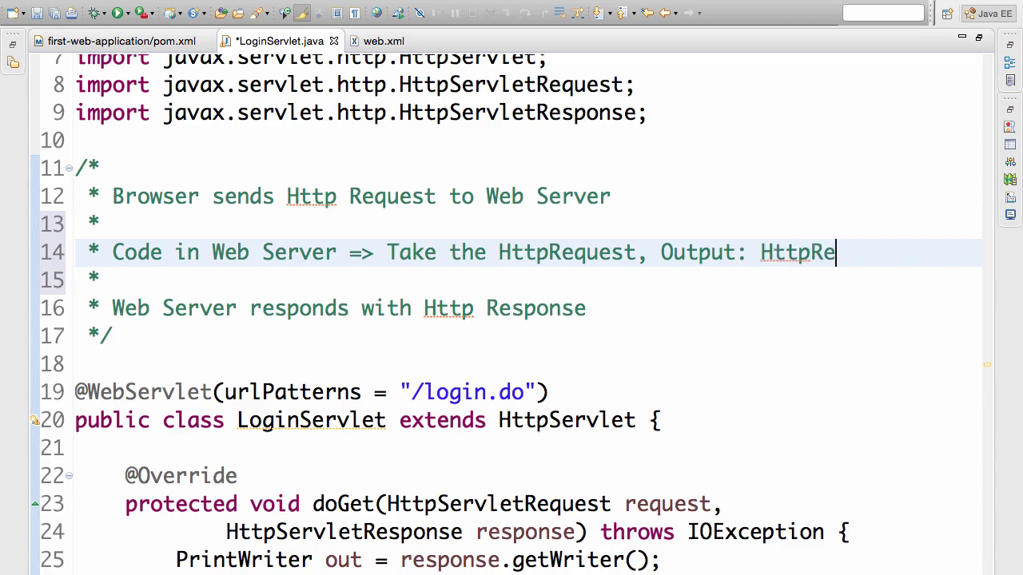
pyautogui.write('sponse')
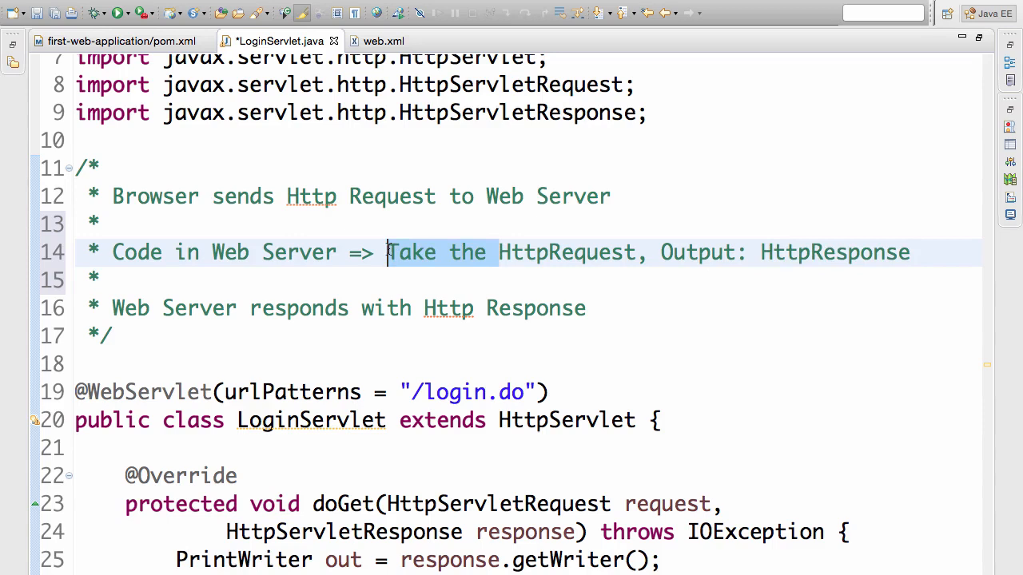
pyautogui.write('Input:')
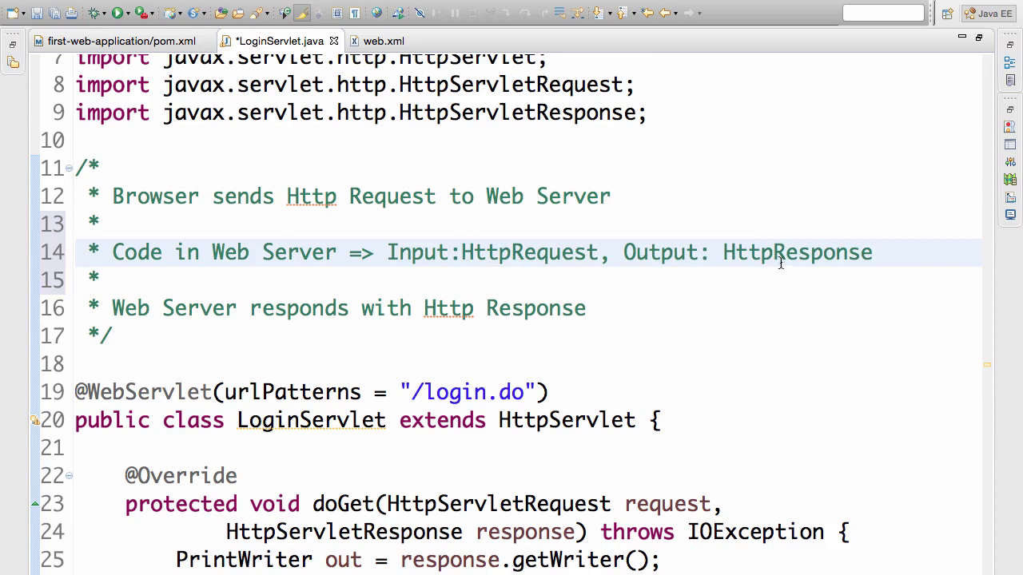
# Highlight HttpResponse and Input:HttpRequest in the new comment to emphasise input and output
pyautogui.doubleClick(796, 253)
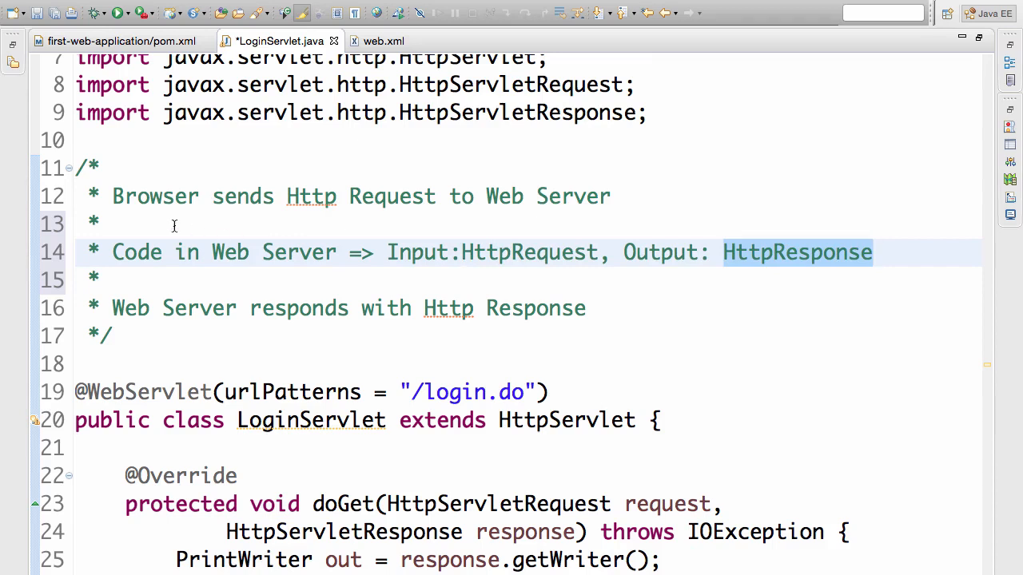
pyautogui.moveTo(153, 199)
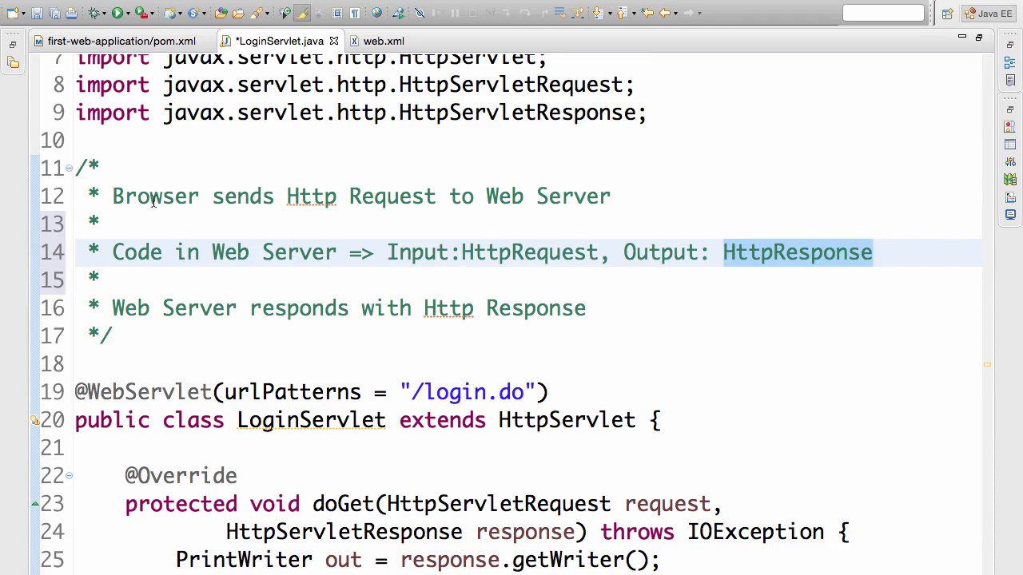
pyautogui.doubleClick(155, 195)
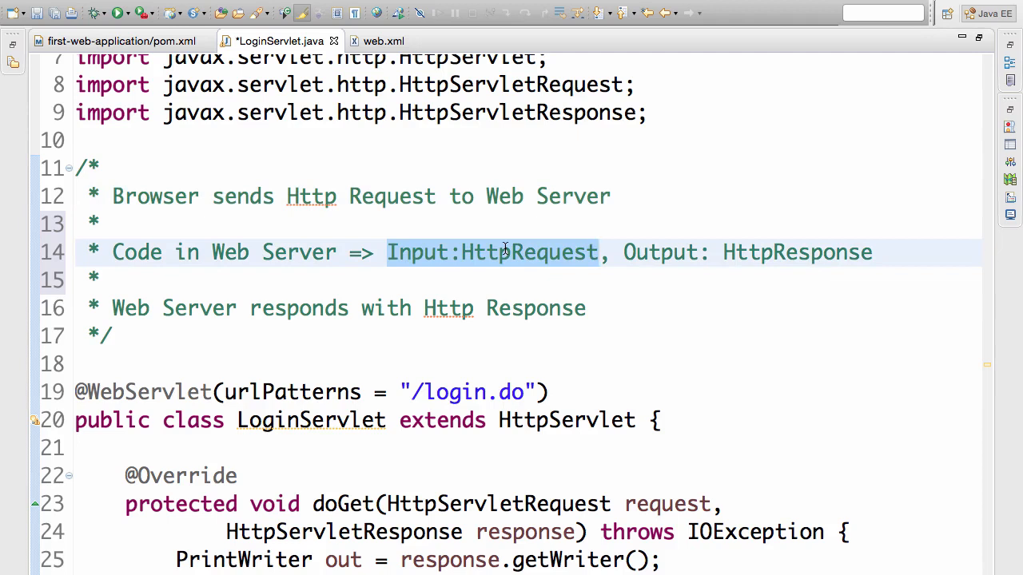
pyautogui.moveTo(759, 252)
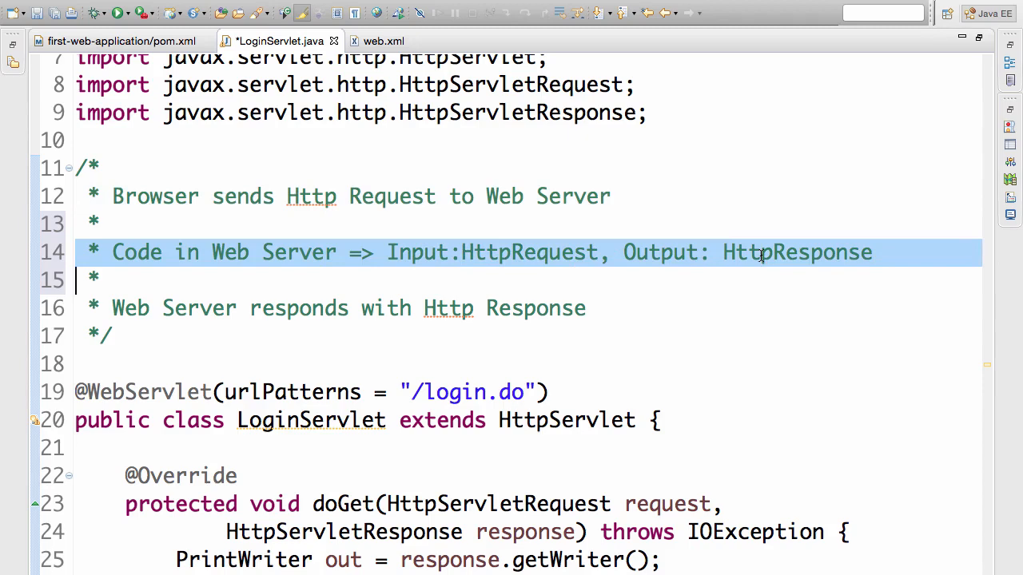
pyautogui.doubleClick(796, 253)
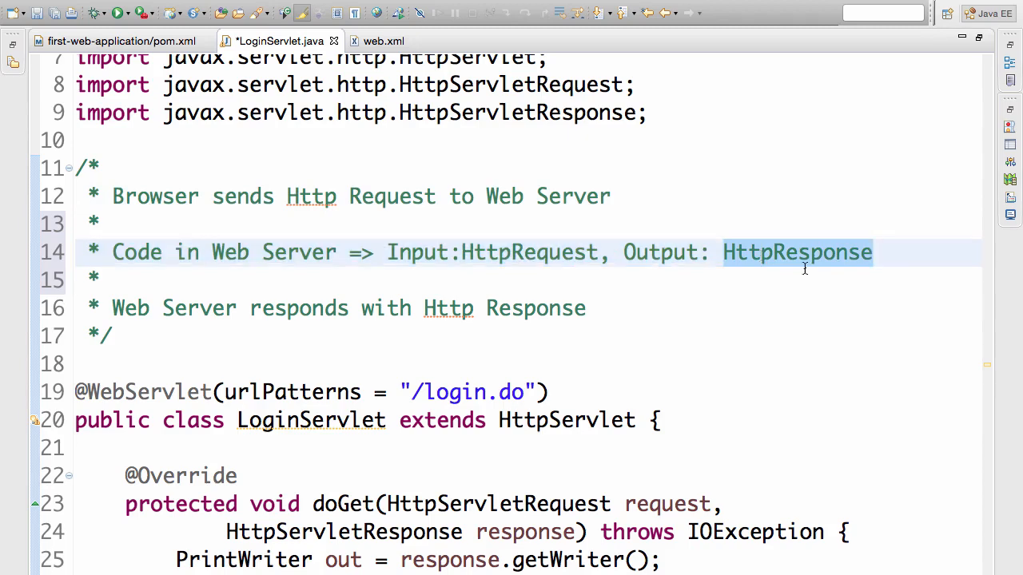
pyautogui.moveTo(425, 316)
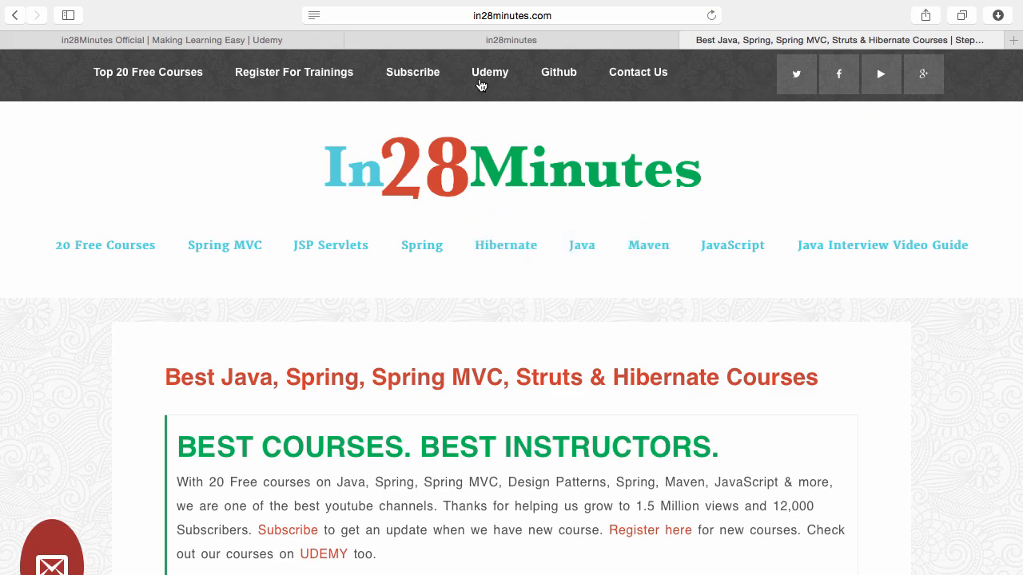
pyautogui.moveTo(559, 80)
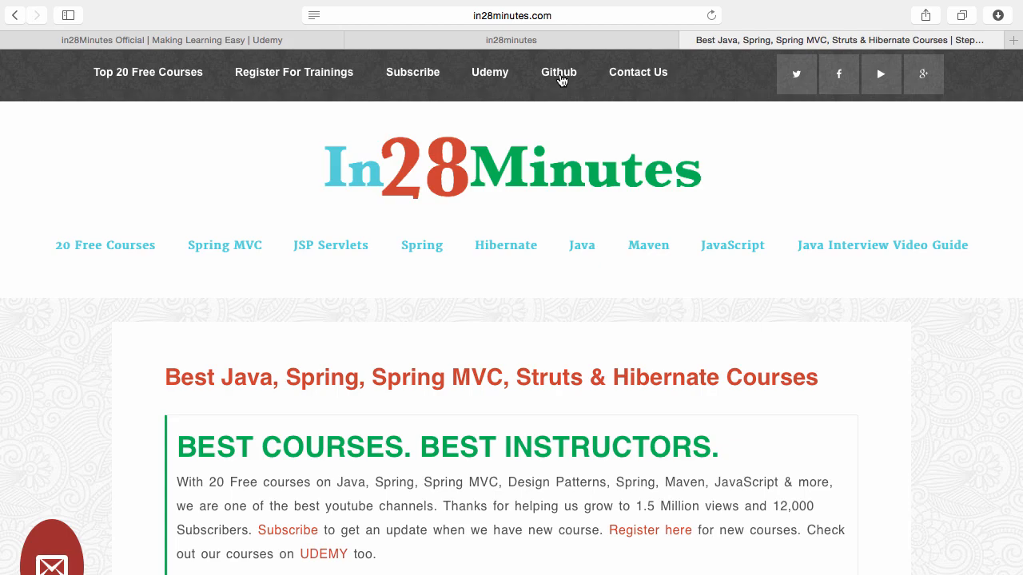
# Go to the in28minutes GitHub profile and scroll through its repository list
pyautogui.click(557, 72)
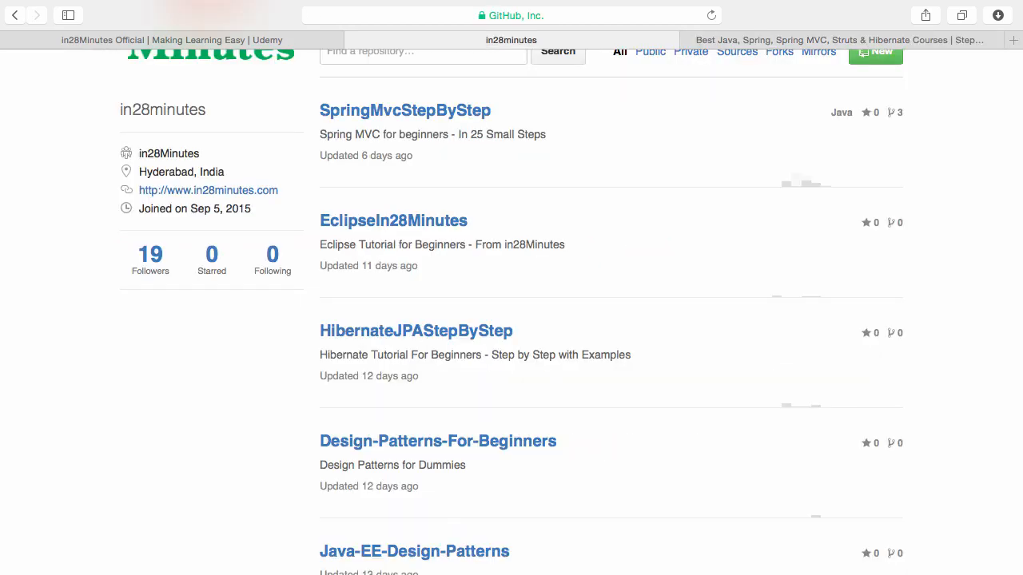
pyautogui.scroll(3)
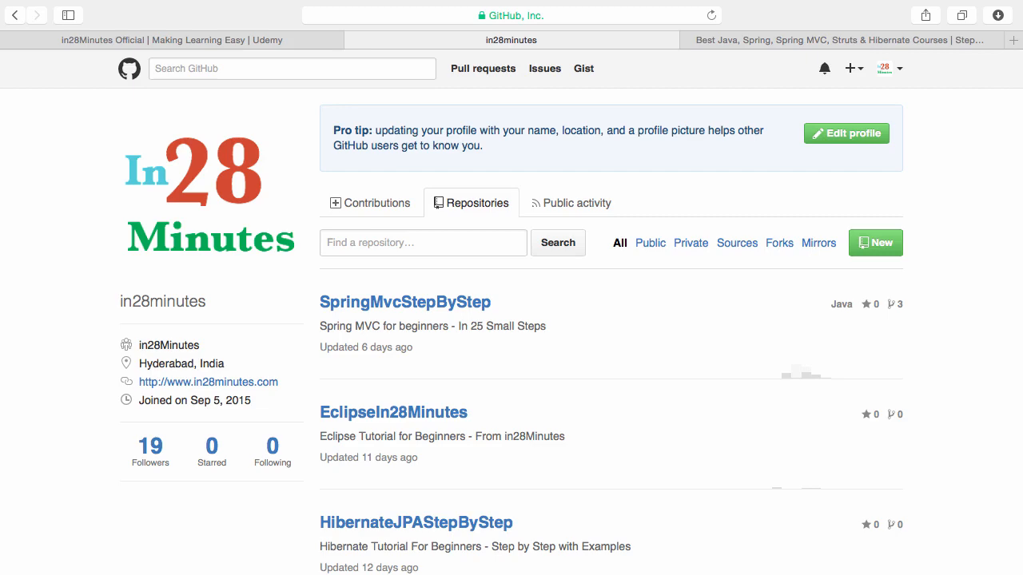
pyautogui.scroll(-3)
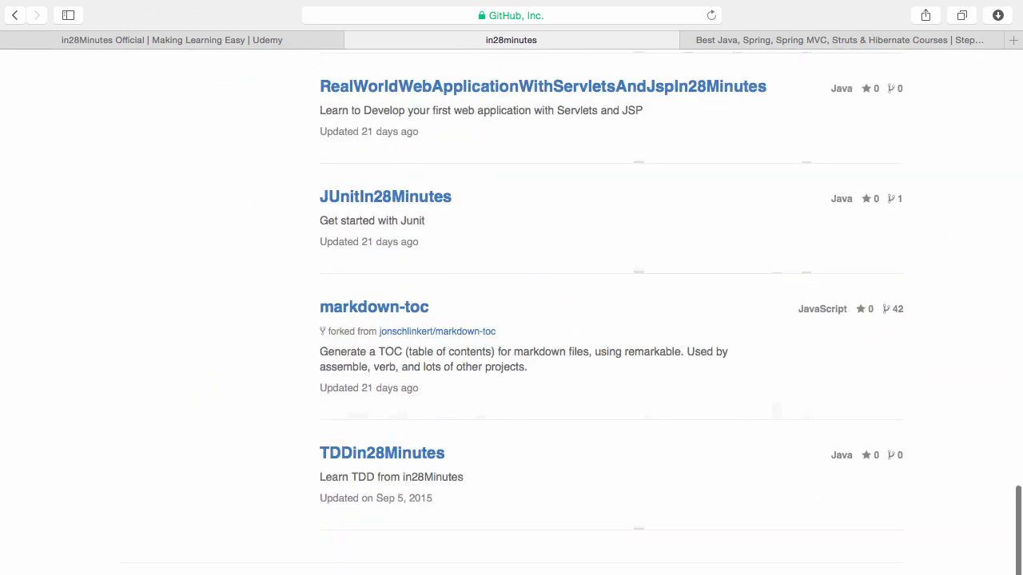